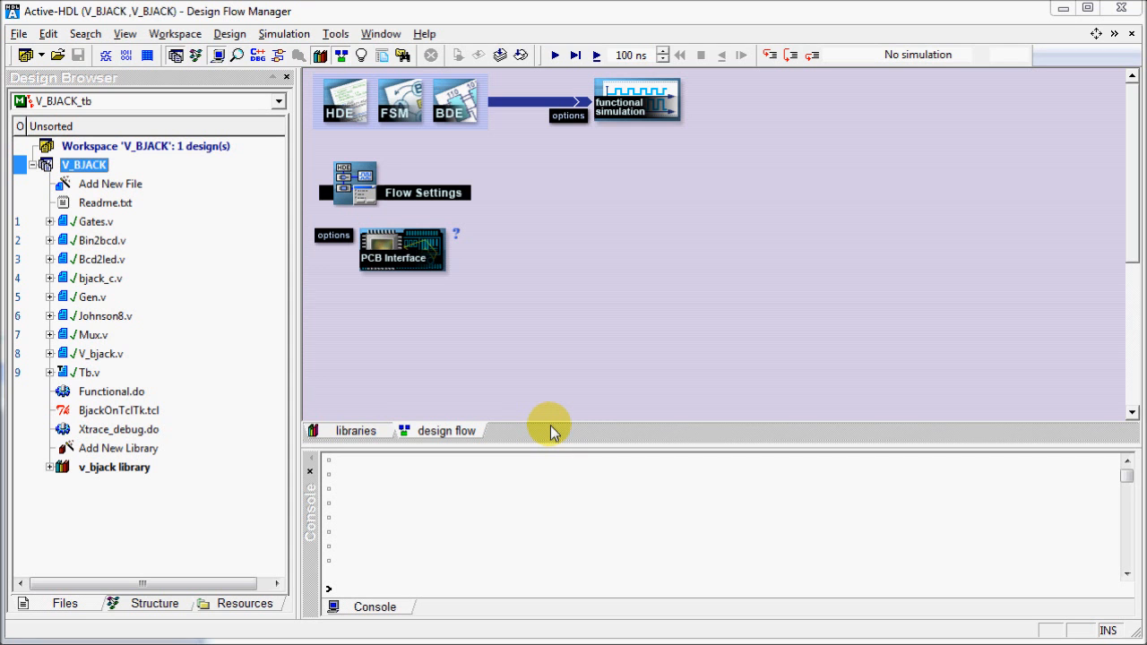
{"action": "mouse_move", "coordinate": [590, 393]}
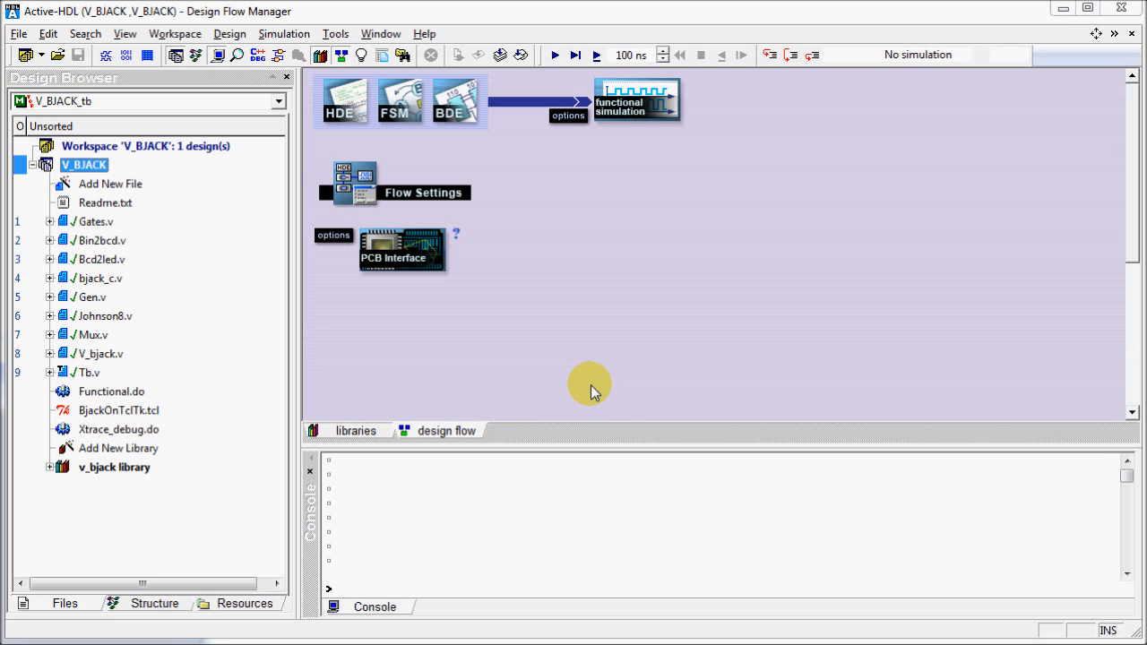
{"action": "mouse_move", "coordinate": [279, 178]}
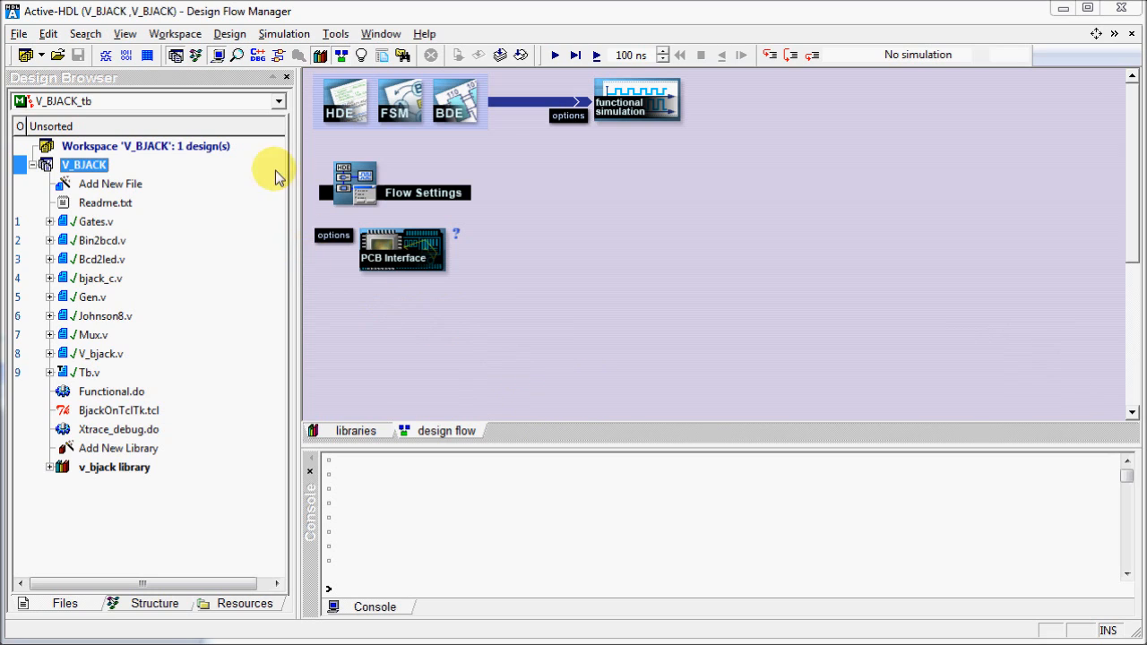
- In Design Settings > Simulation, enable XTrace and Advanced Dataflow data generation, then apply
{"action": "left_click", "coordinate": [230, 32]}
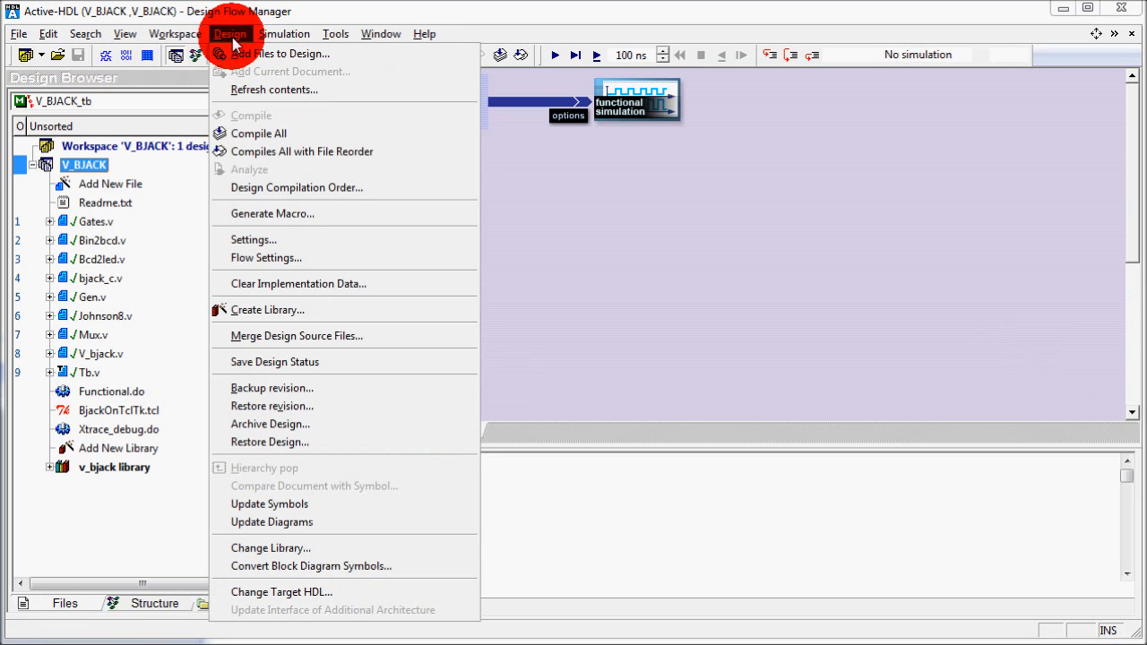
{"action": "mouse_move", "coordinate": [266, 240]}
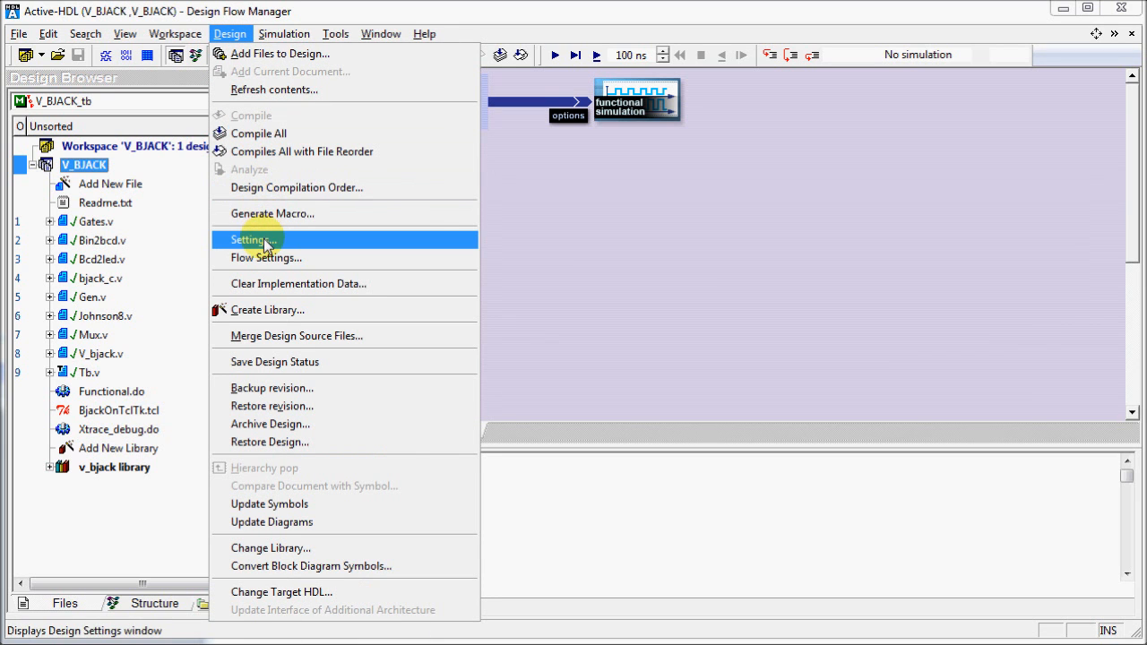
{"action": "left_click", "coordinate": [247, 240]}
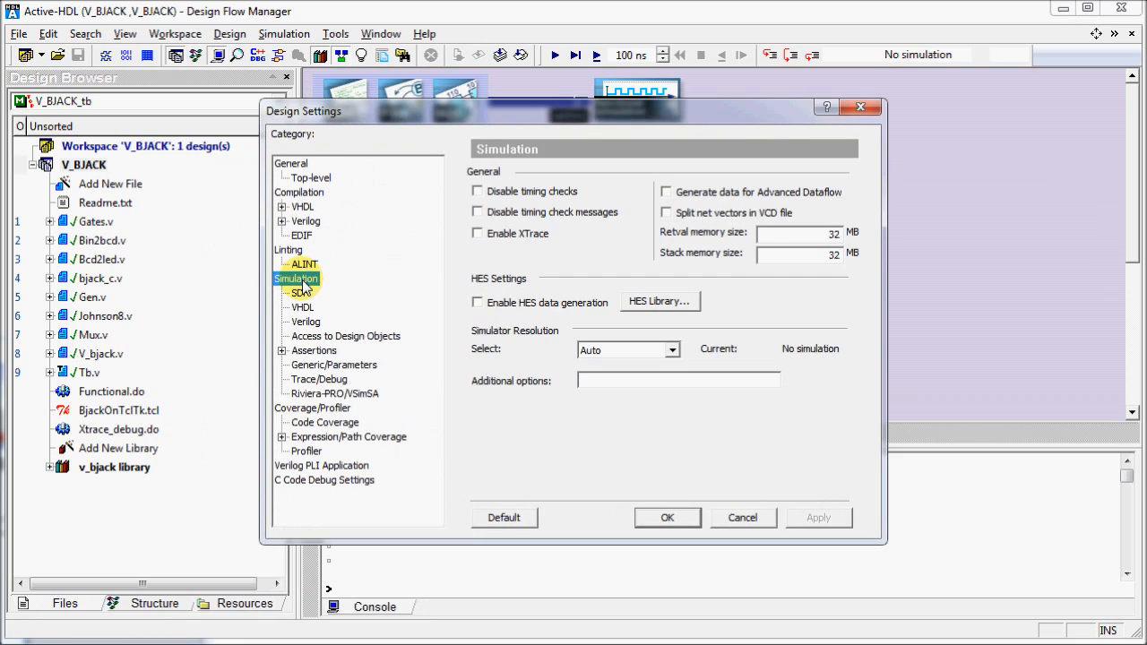
{"action": "left_click", "coordinate": [477, 233]}
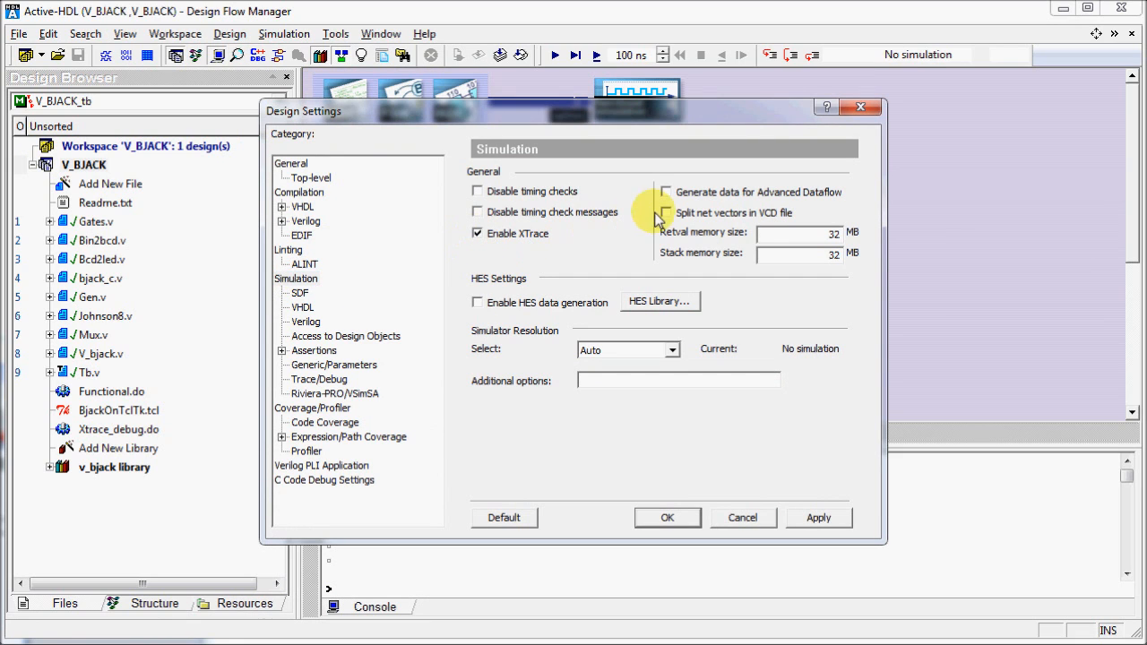
{"action": "mouse_move", "coordinate": [670, 197]}
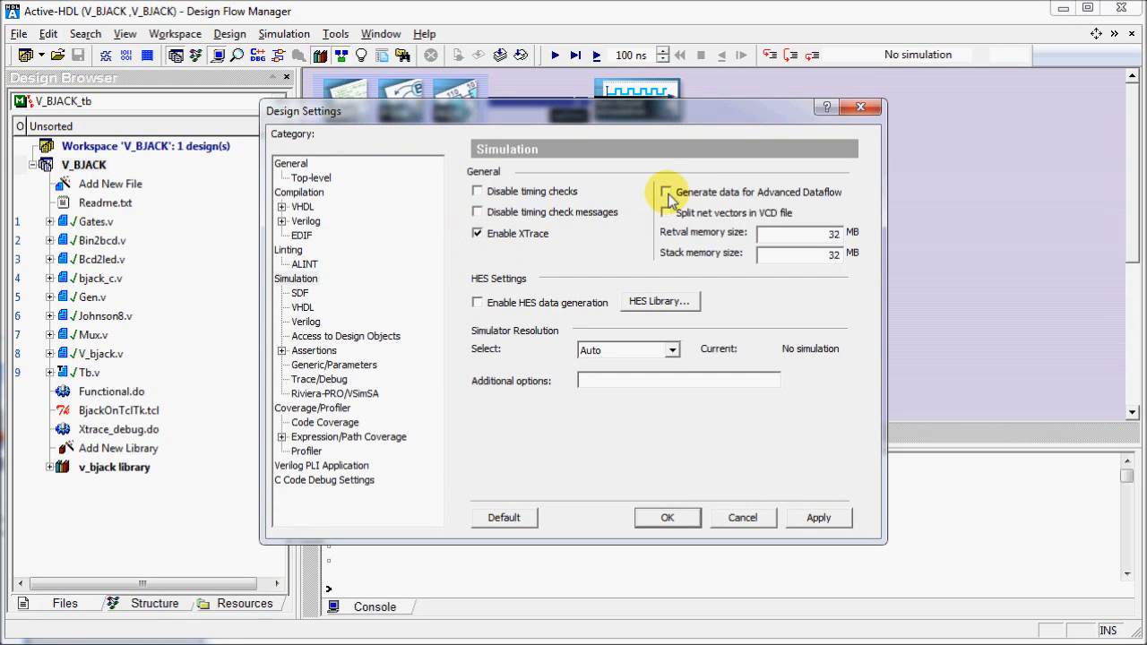
{"action": "left_click", "coordinate": [667, 192]}
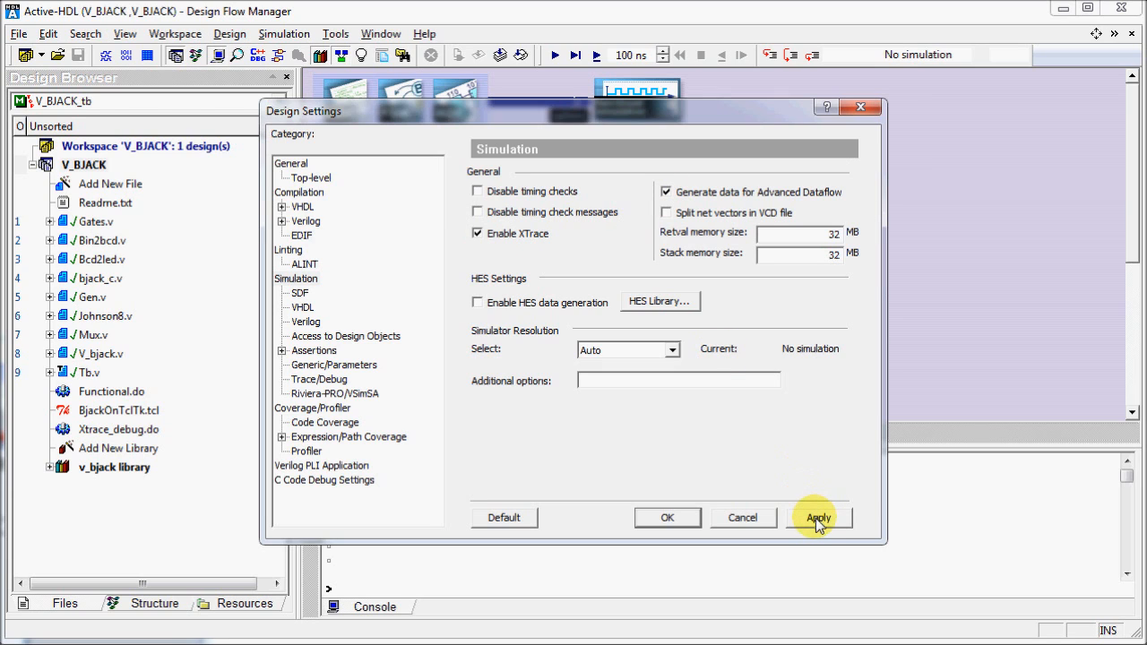
{"action": "left_click", "coordinate": [817, 516]}
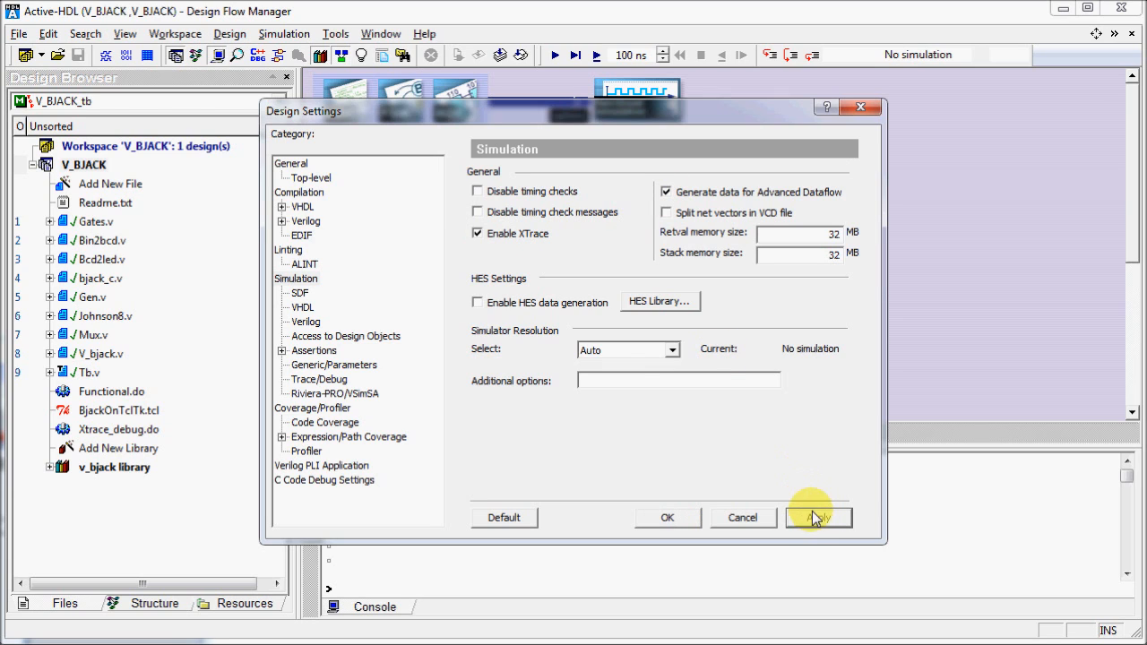
- Review Compilation > VHDL debug settings and confirm the design settings with OK
{"action": "left_click", "coordinate": [297, 191]}
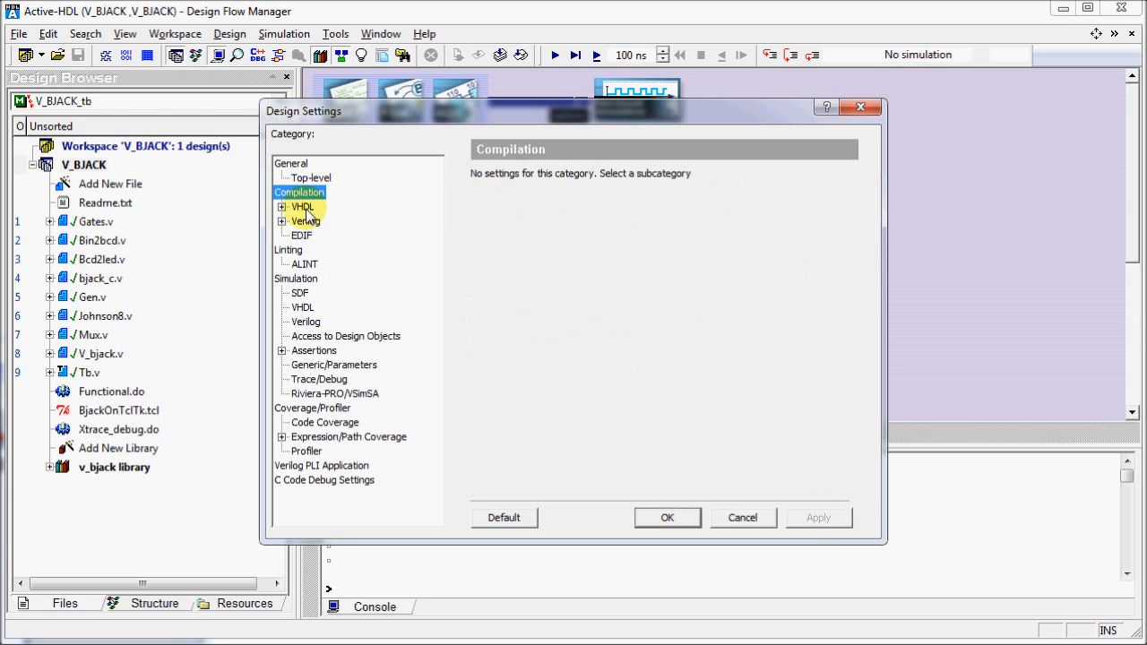
{"action": "left_click", "coordinate": [301, 208]}
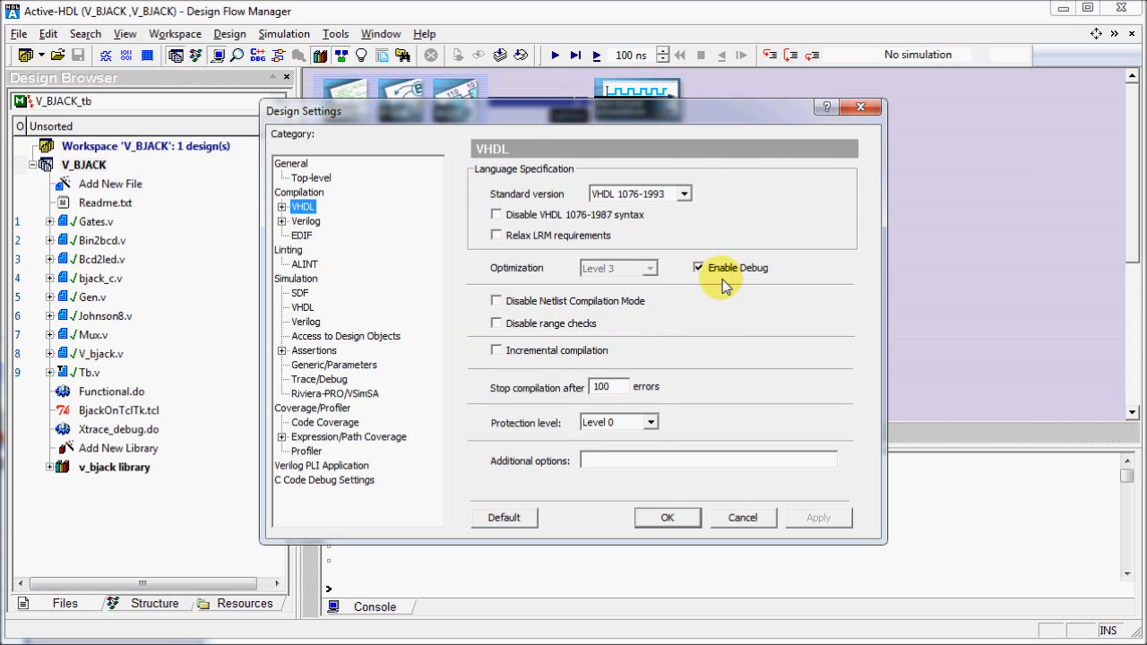
{"action": "mouse_move", "coordinate": [743, 284]}
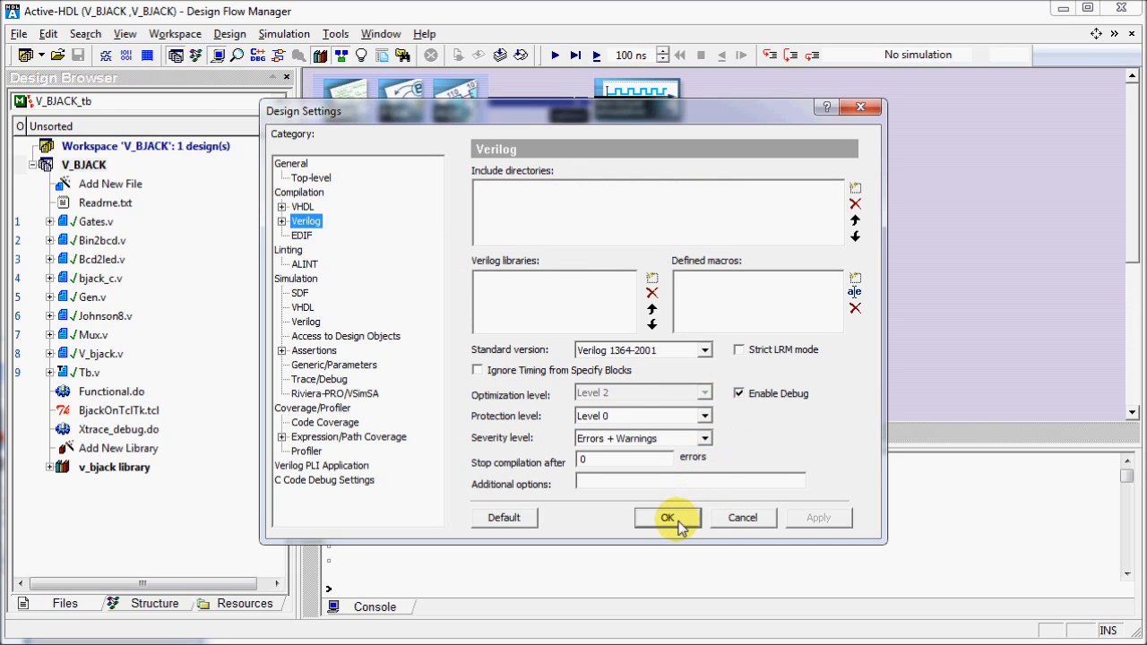
{"action": "left_click", "coordinate": [666, 518]}
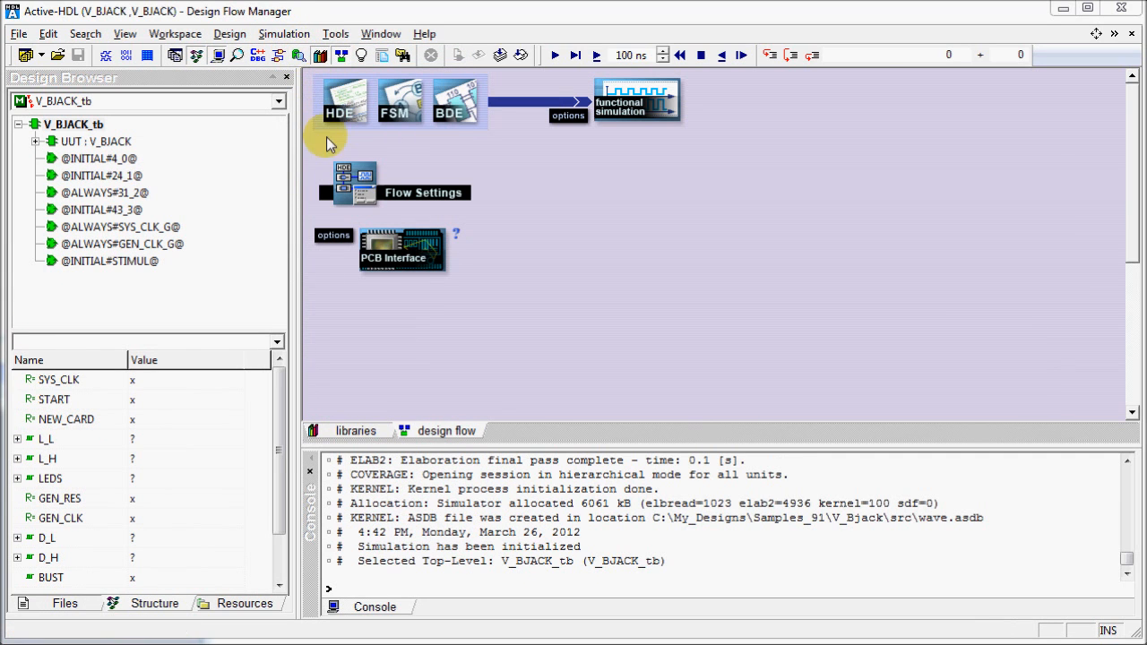
{"action": "mouse_move", "coordinate": [212, 143]}
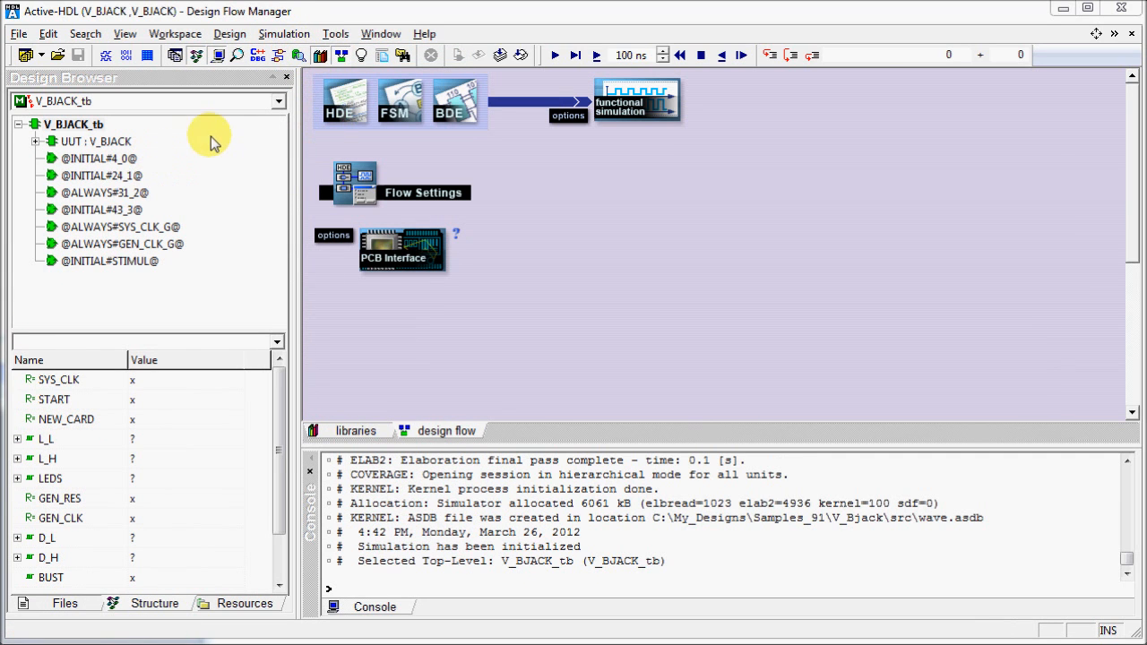
- Browse the Simulation menu and bring up the context menu for V_BJACK_tb in the Structure tab
{"action": "left_click", "coordinate": [283, 32]}
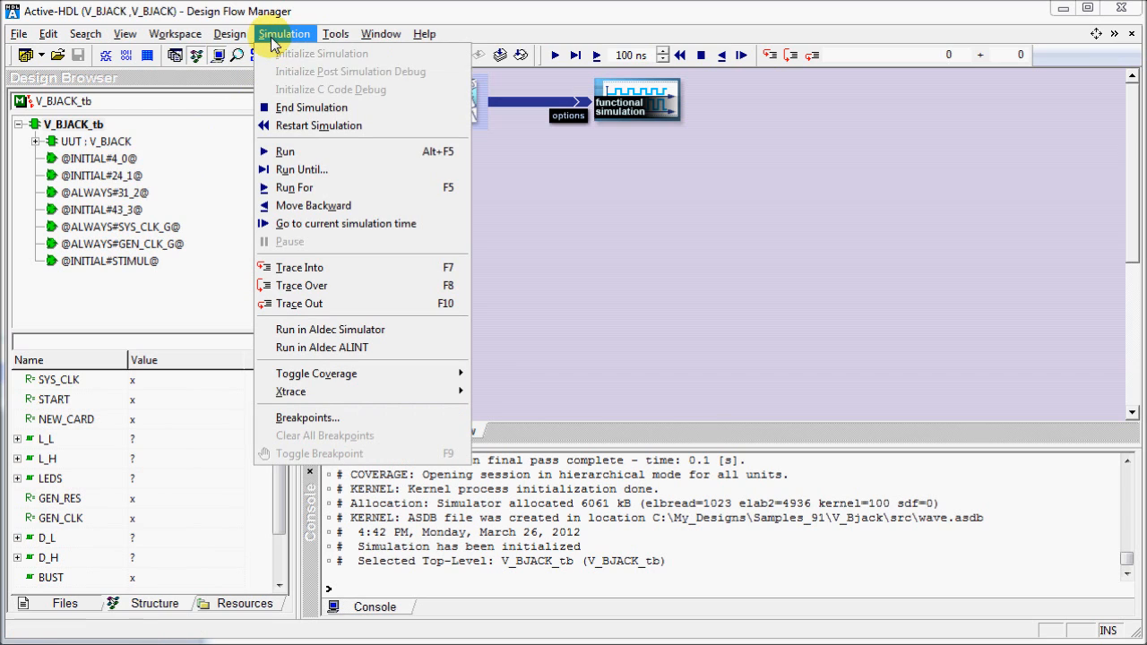
{"action": "mouse_move", "coordinate": [356, 391]}
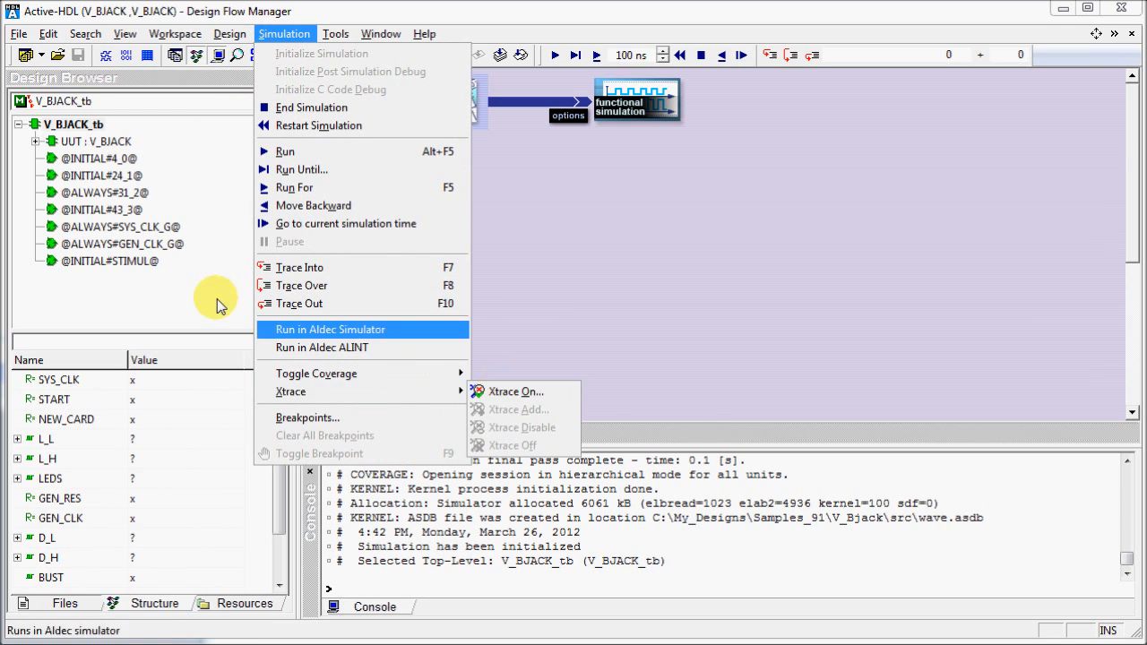
{"action": "right_click", "coordinate": [74, 124]}
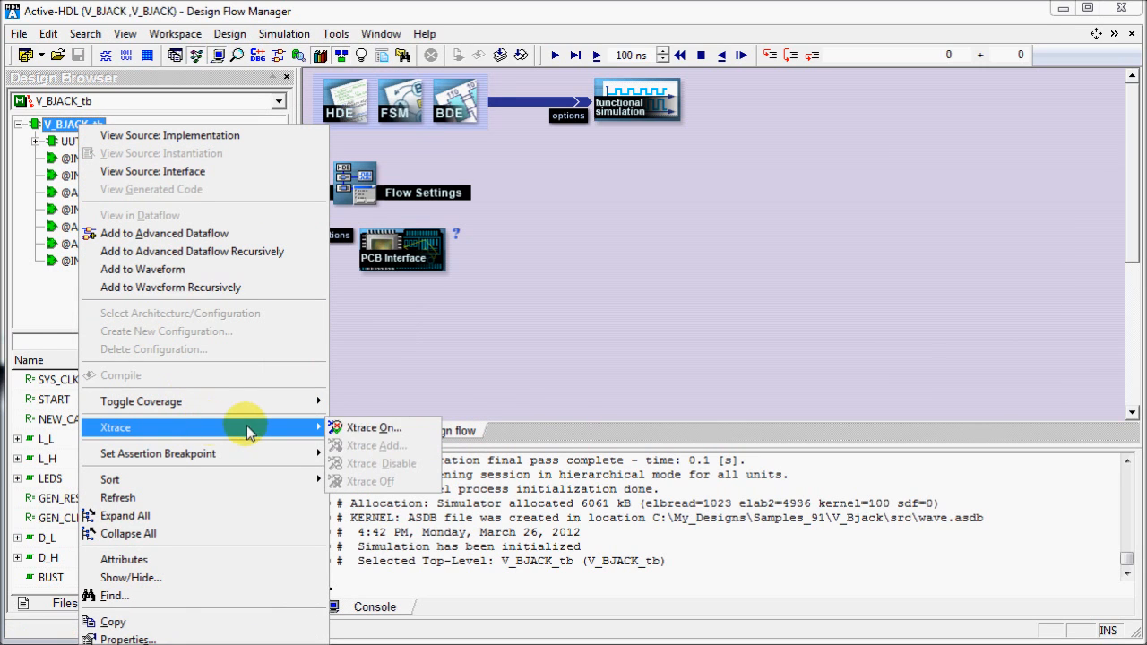
{"action": "mouse_move", "coordinate": [373, 426]}
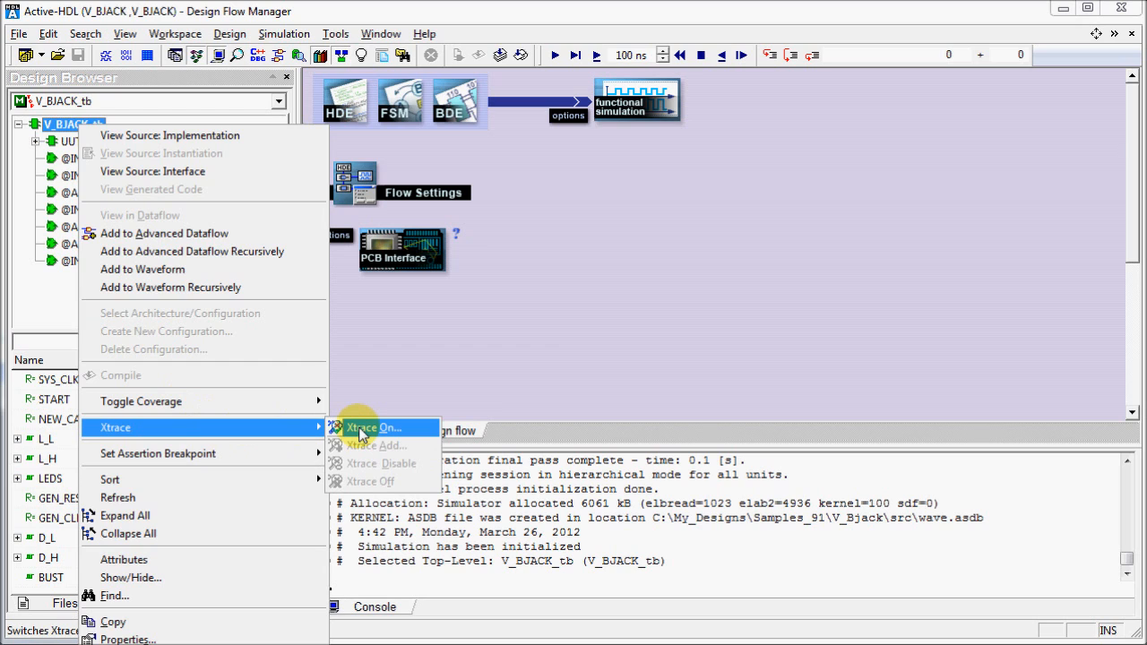
- Switch XTrace on for V_BJACK_tb with cross-probing directed to HDL Source
{"action": "left_click", "coordinate": [373, 427]}
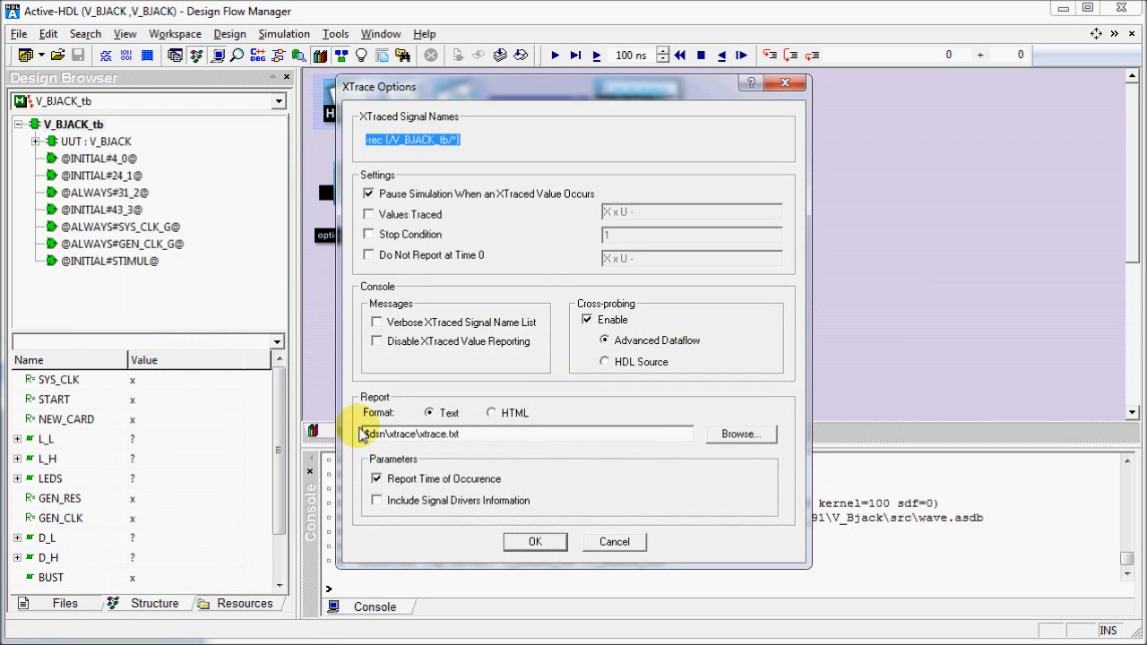
{"action": "mouse_move", "coordinate": [390, 351]}
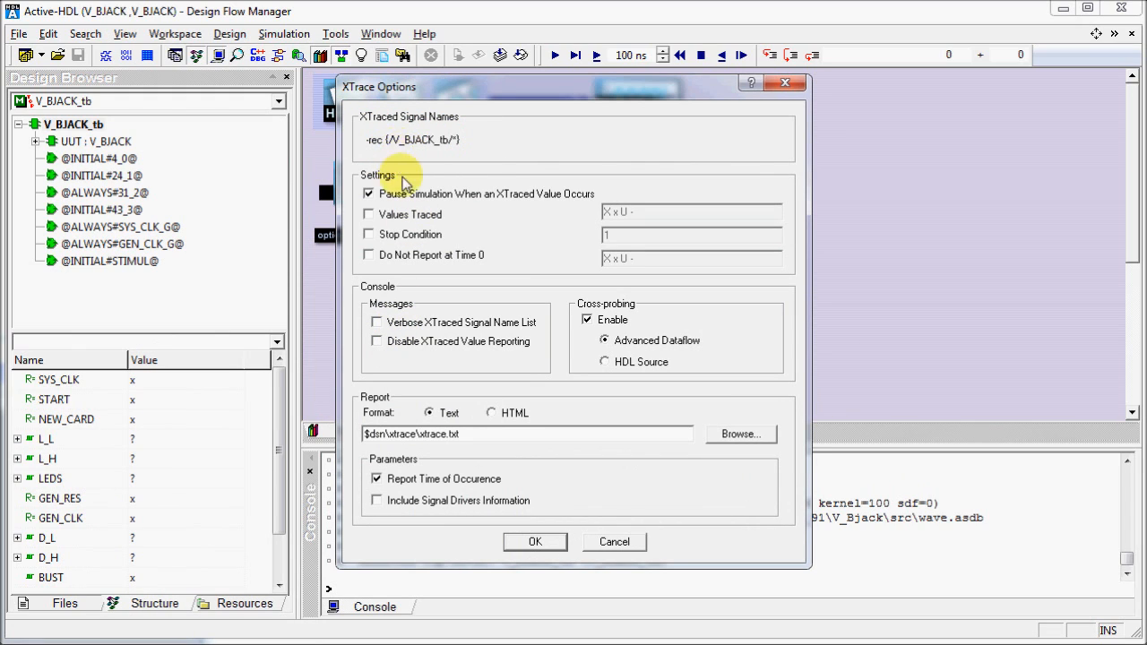
{"action": "mouse_move", "coordinate": [398, 183]}
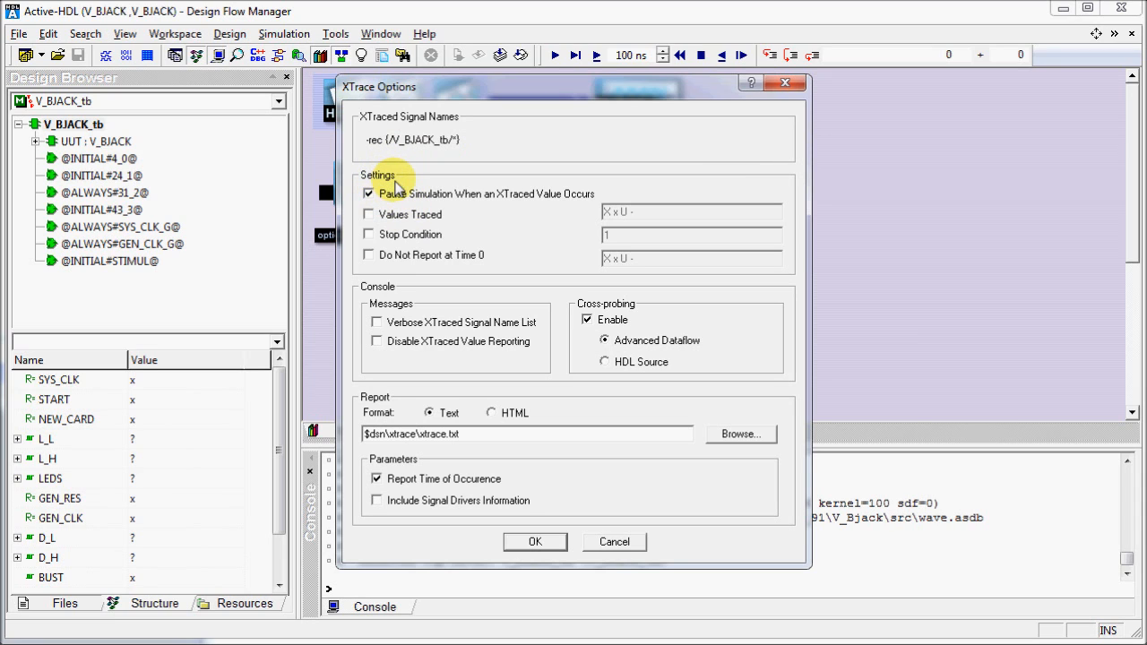
{"action": "mouse_move", "coordinate": [457, 212]}
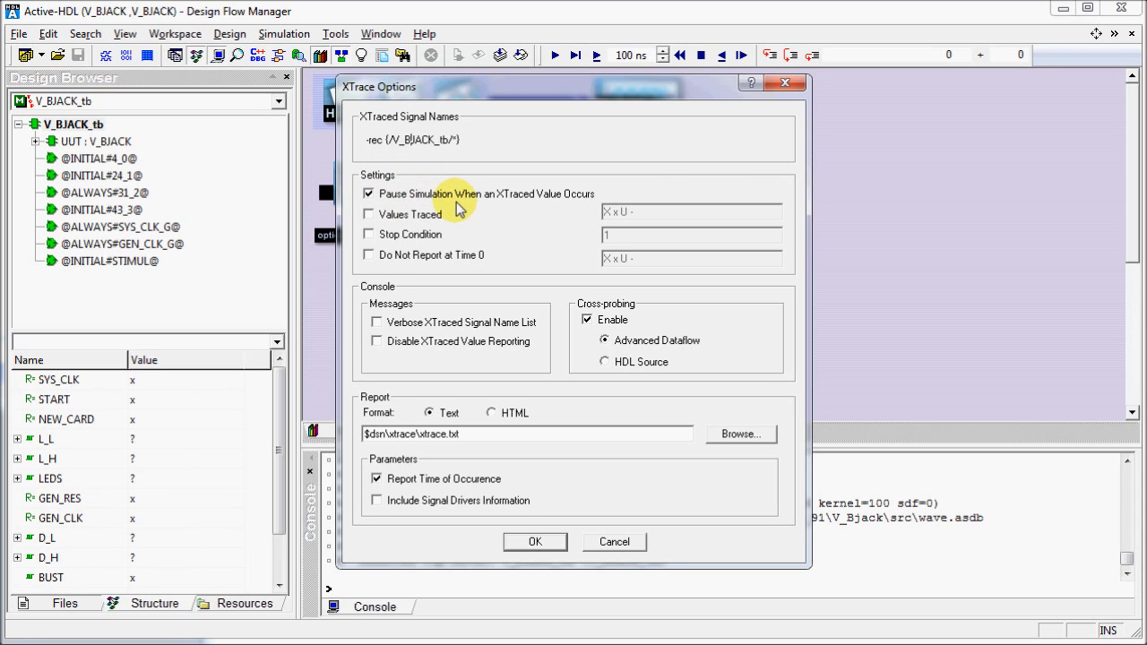
{"action": "mouse_move", "coordinate": [423, 226]}
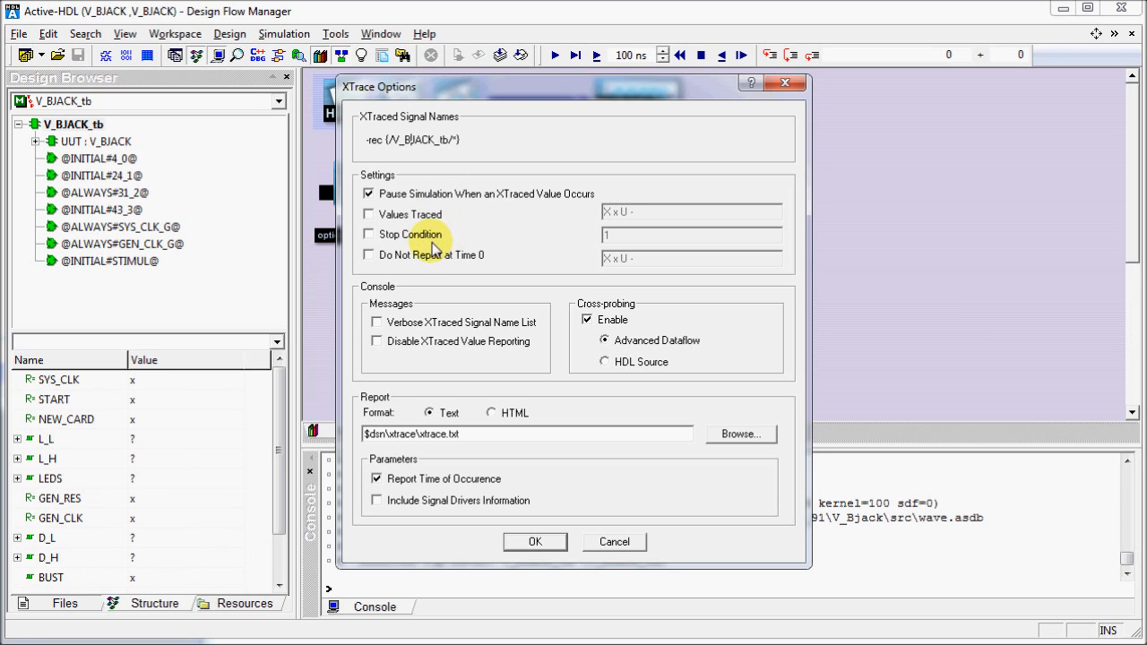
{"action": "mouse_move", "coordinate": [394, 319]}
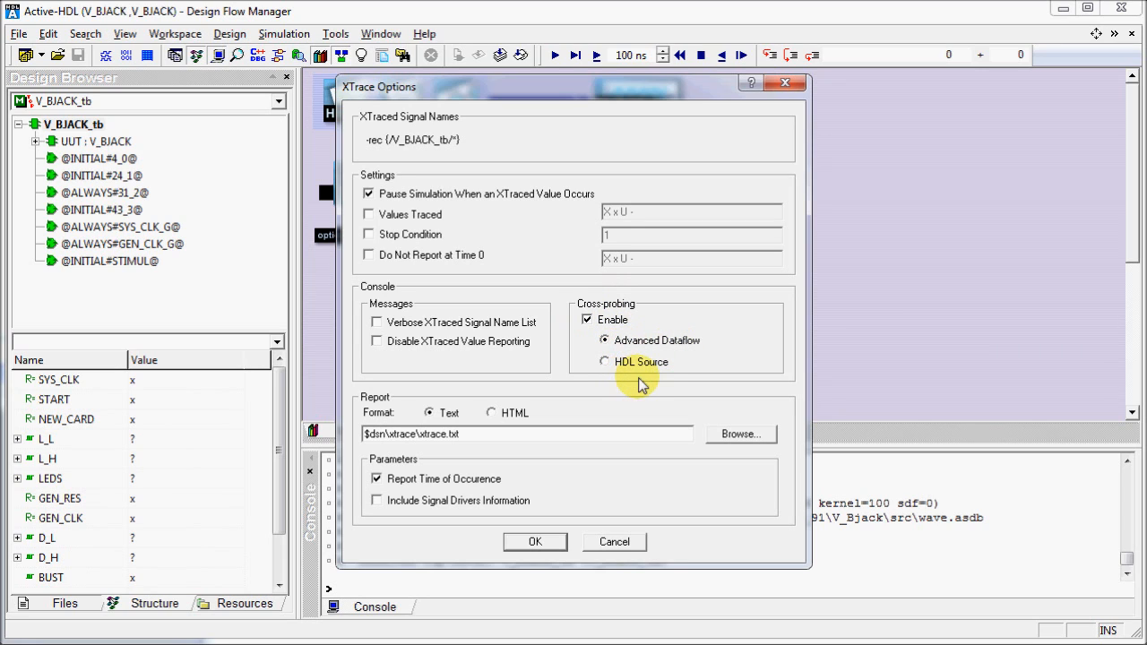
{"action": "left_click", "coordinate": [606, 362]}
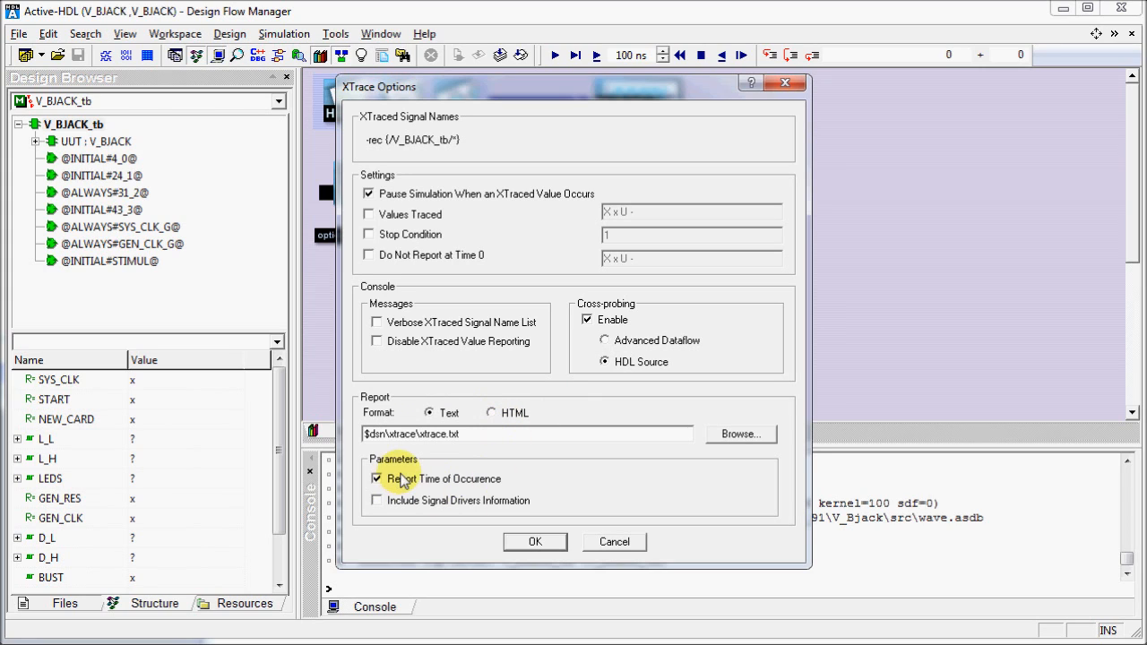
{"action": "mouse_move", "coordinate": [428, 506]}
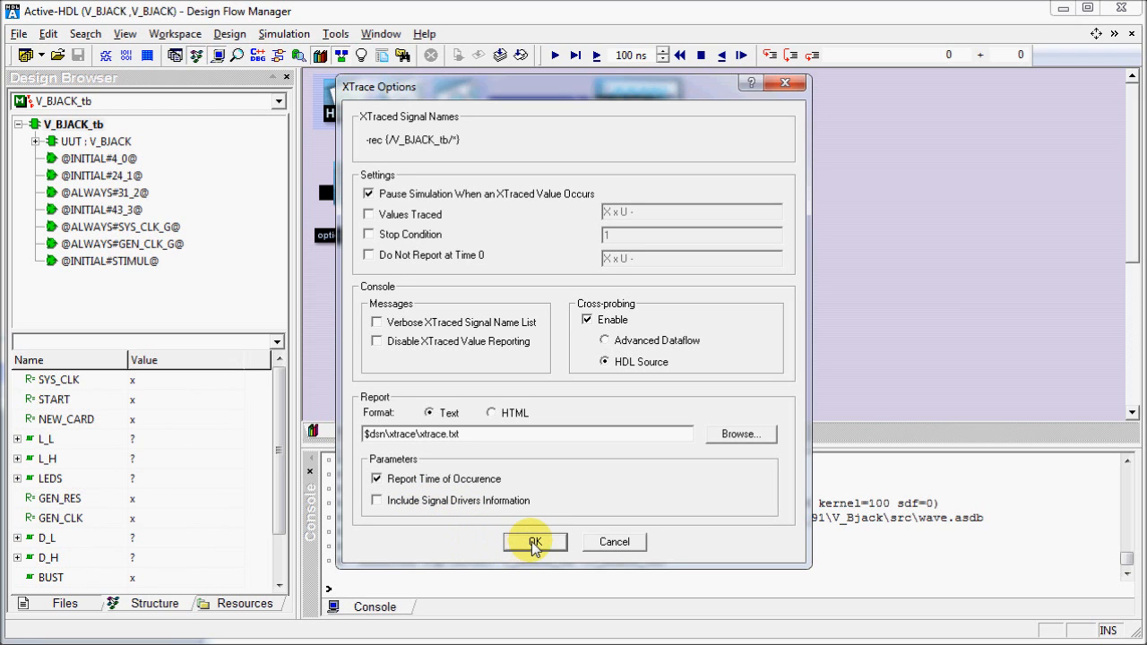
- Confirm the XTrace options, tracing 84 testbench signals, and start the simulation run
{"action": "left_click", "coordinate": [534, 542]}
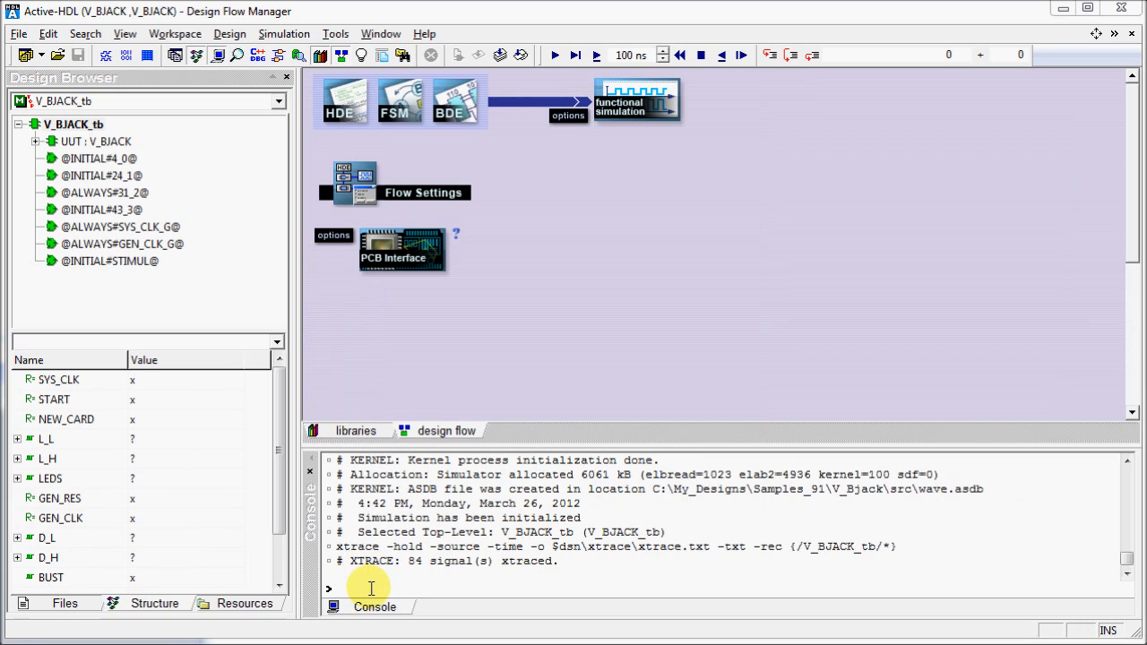
{"action": "mouse_move", "coordinate": [387, 559]}
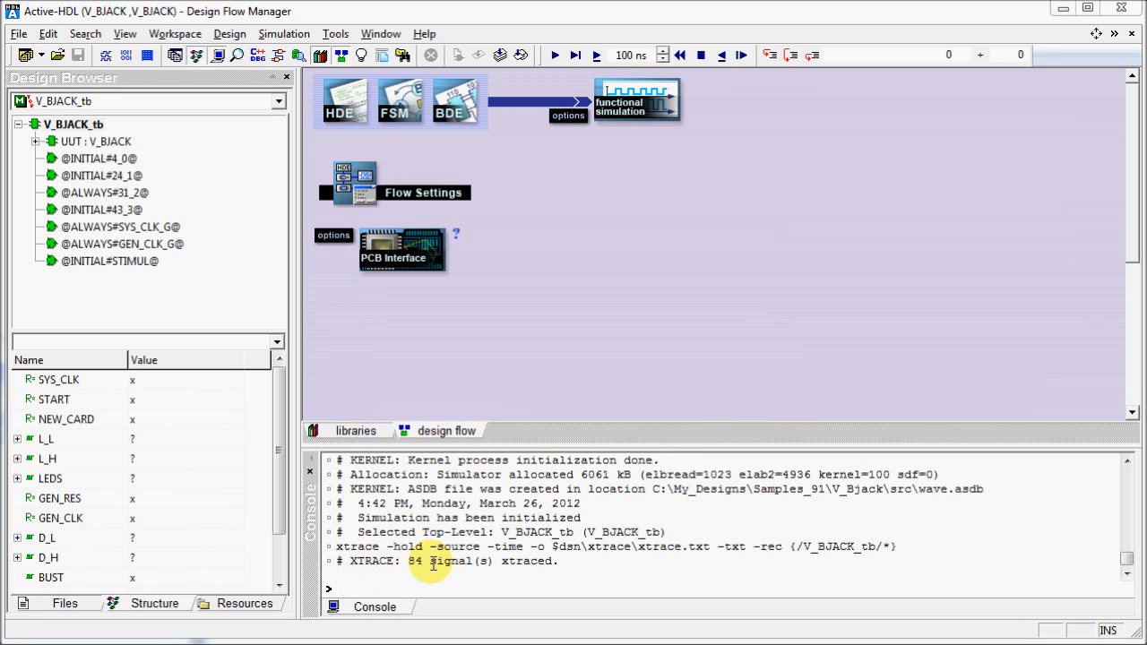
{"action": "left_click", "coordinate": [554, 54]}
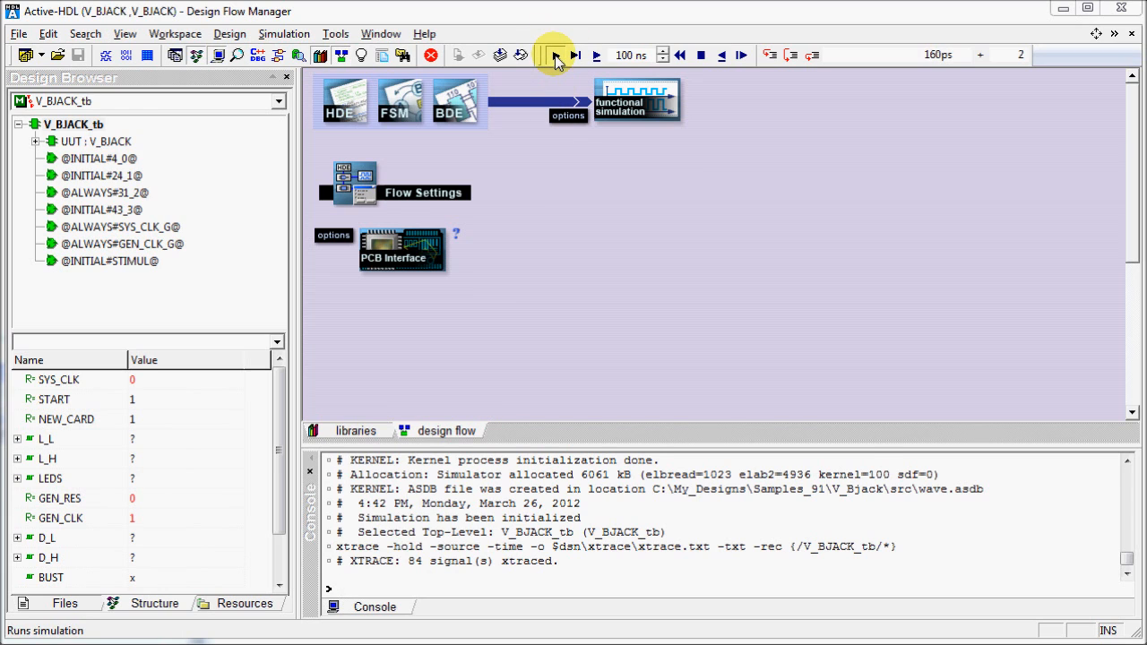
- Continue the run, then cross-probe an XTRACE console message to the AND2 line in gates.v
{"action": "left_click", "coordinate": [554, 54]}
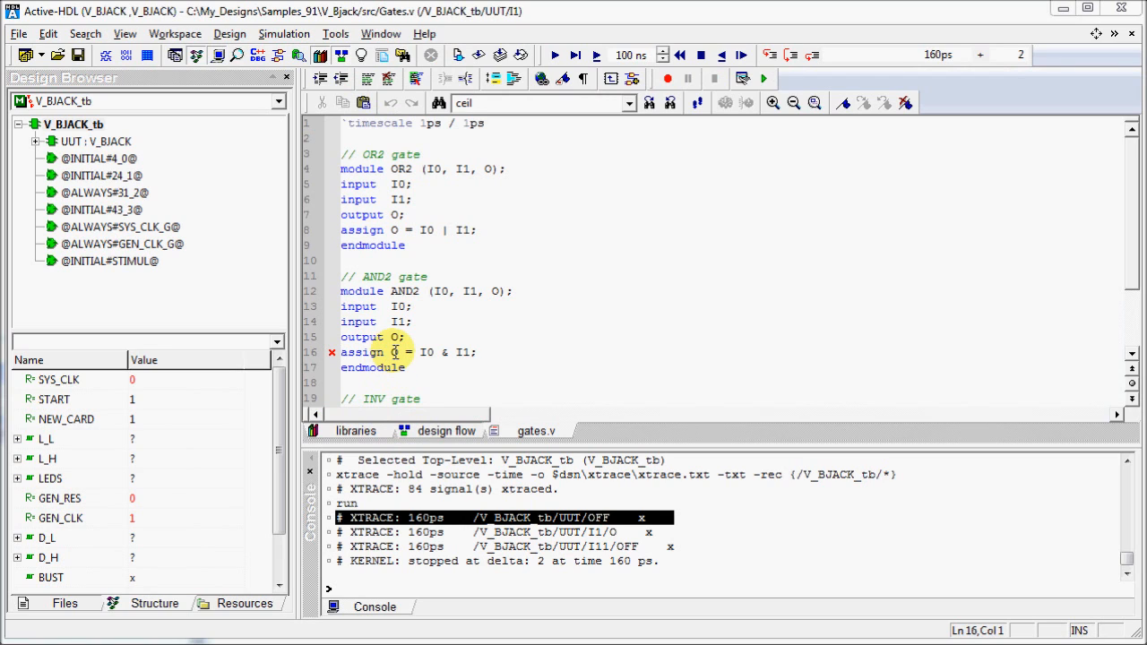
{"action": "left_click", "coordinate": [427, 351]}
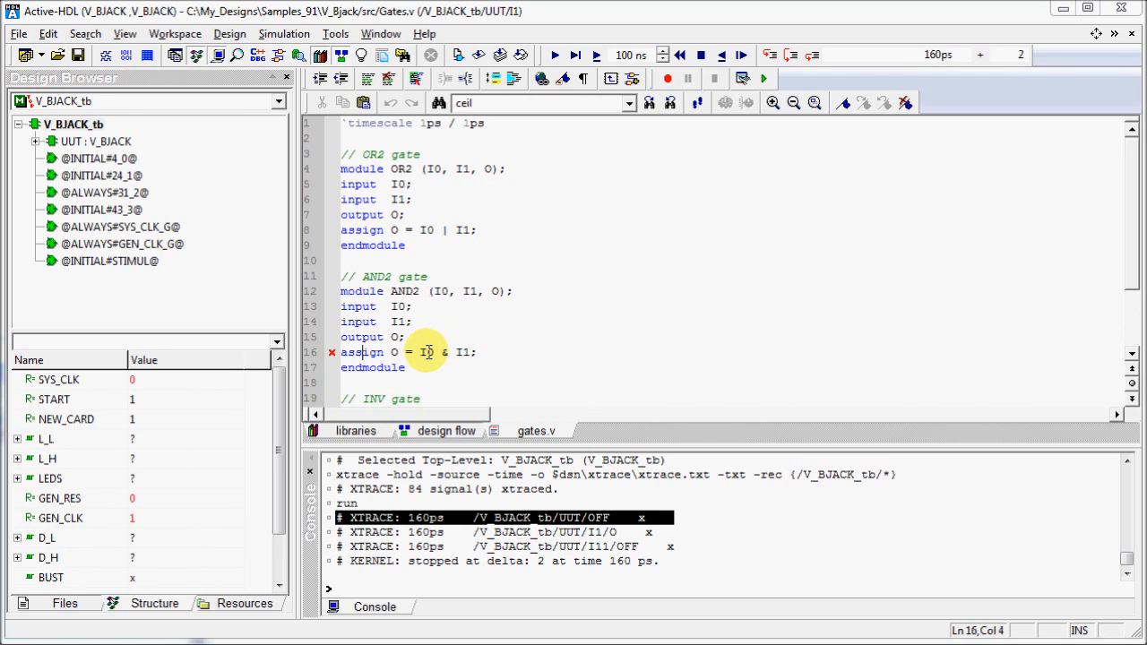
{"action": "mouse_move", "coordinate": [469, 352]}
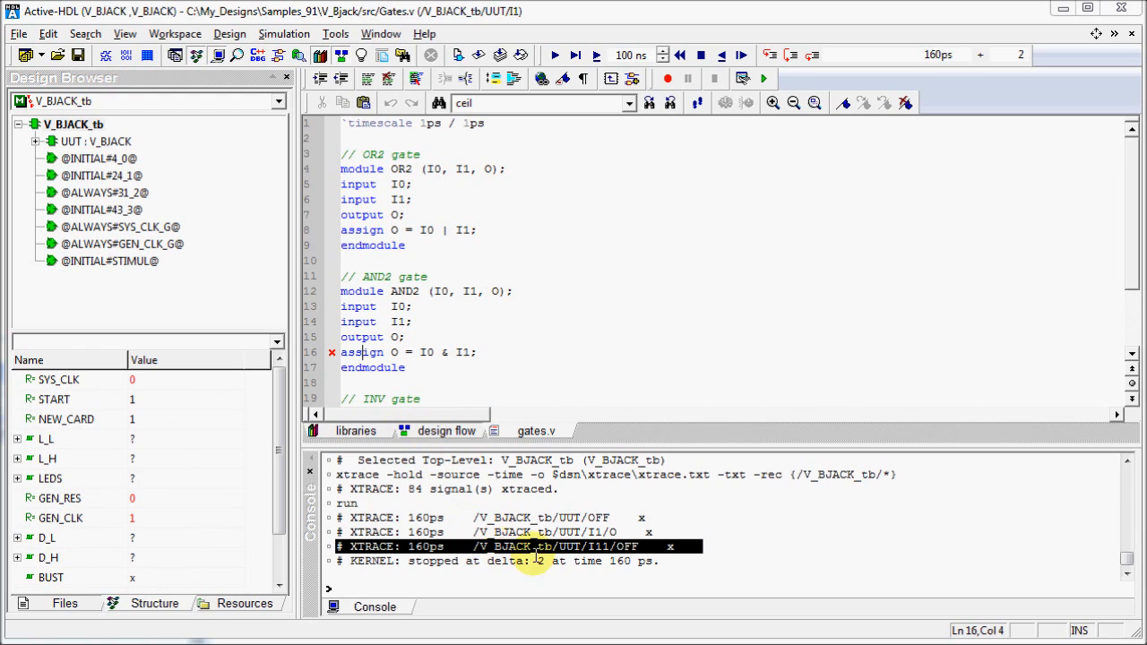
{"action": "mouse_move", "coordinate": [688, 559]}
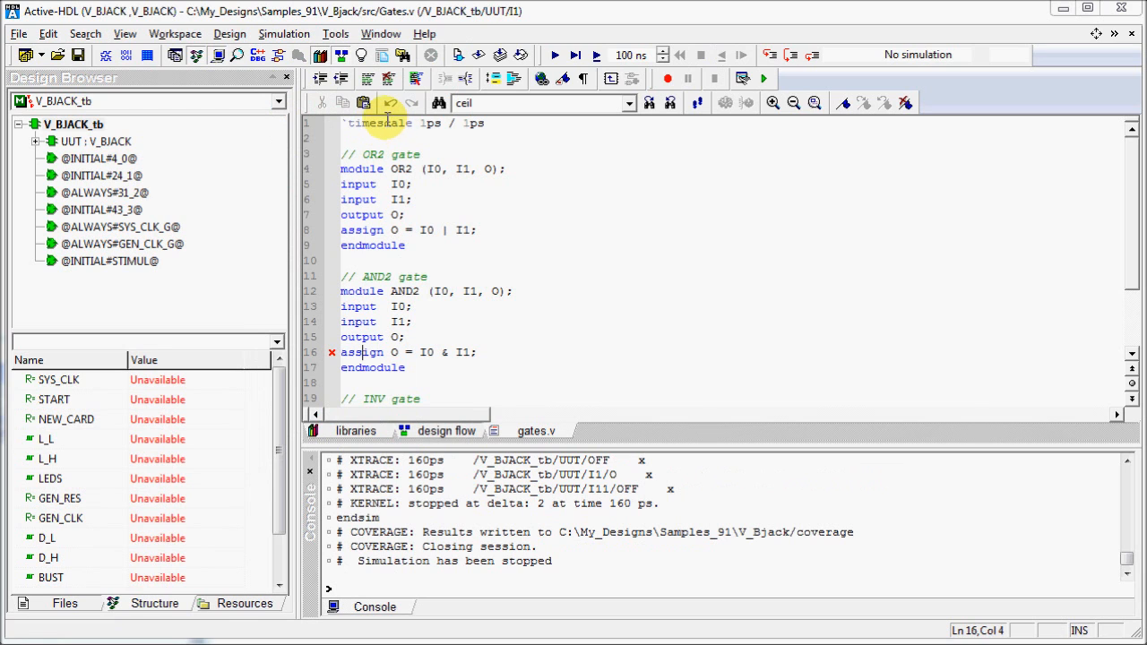
- Reinitialize simulation, X-trace V_BJACK_tb with cross-probing to Advanced Dataflow, and run
{"action": "left_click", "coordinate": [283, 33]}
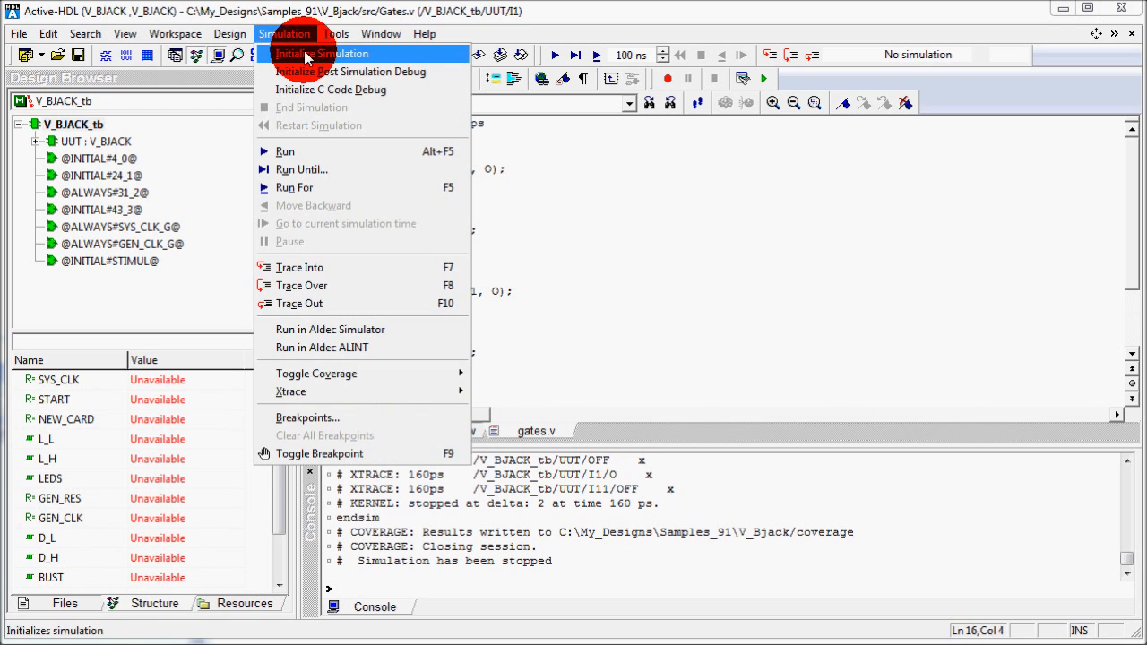
{"action": "left_click", "coordinate": [330, 54]}
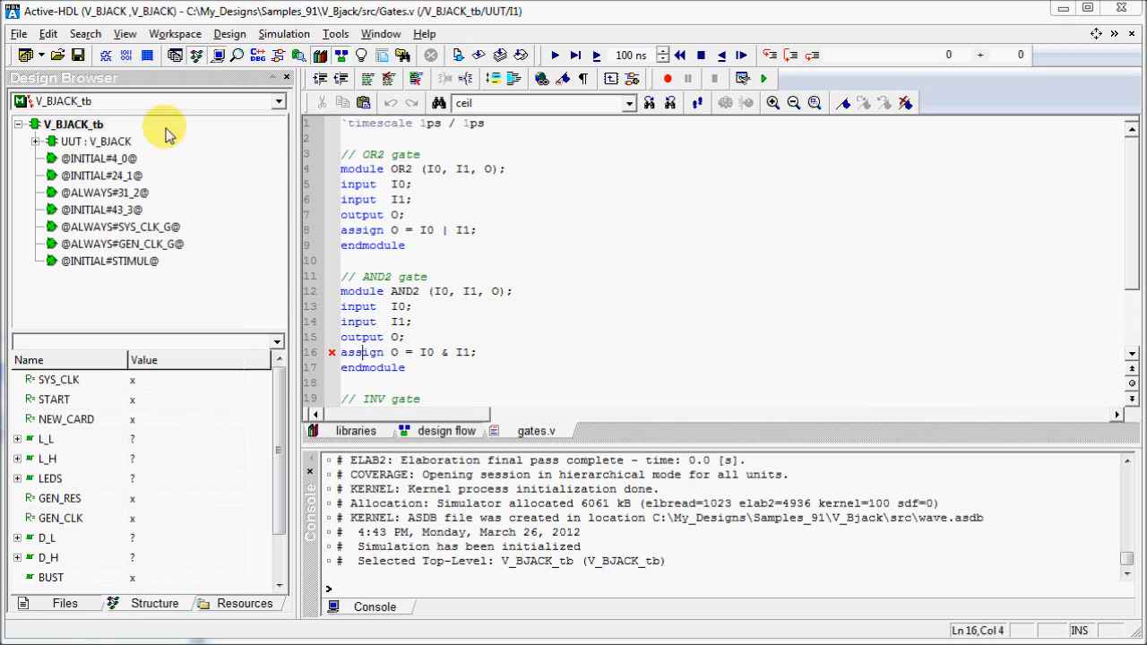
{"action": "right_click", "coordinate": [74, 124]}
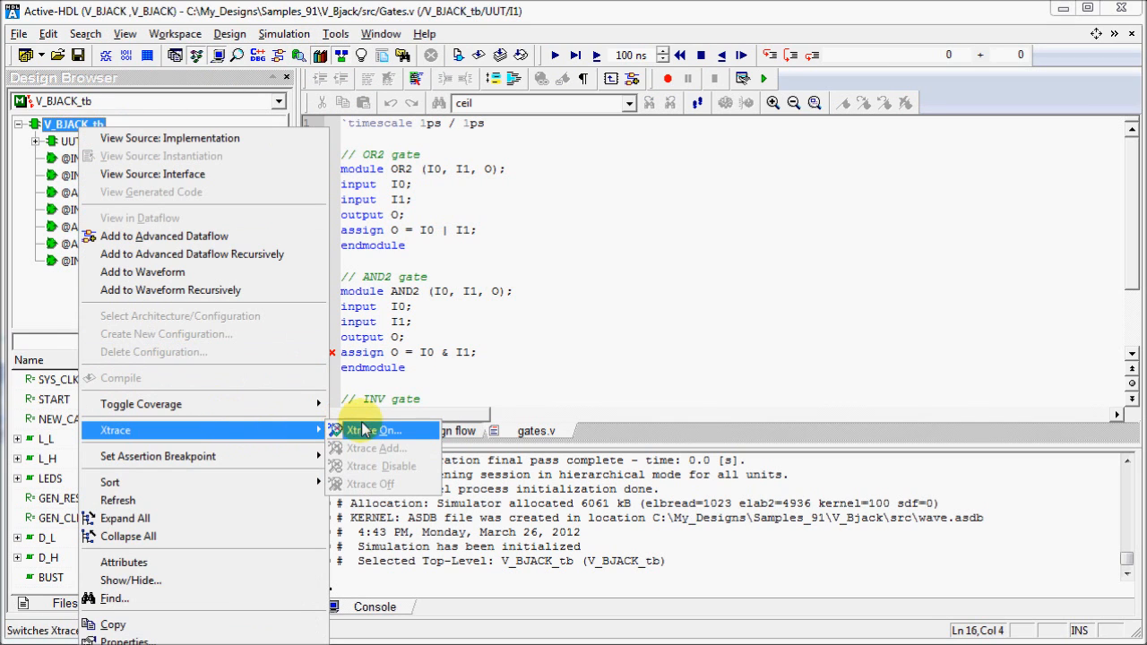
{"action": "left_click", "coordinate": [376, 430]}
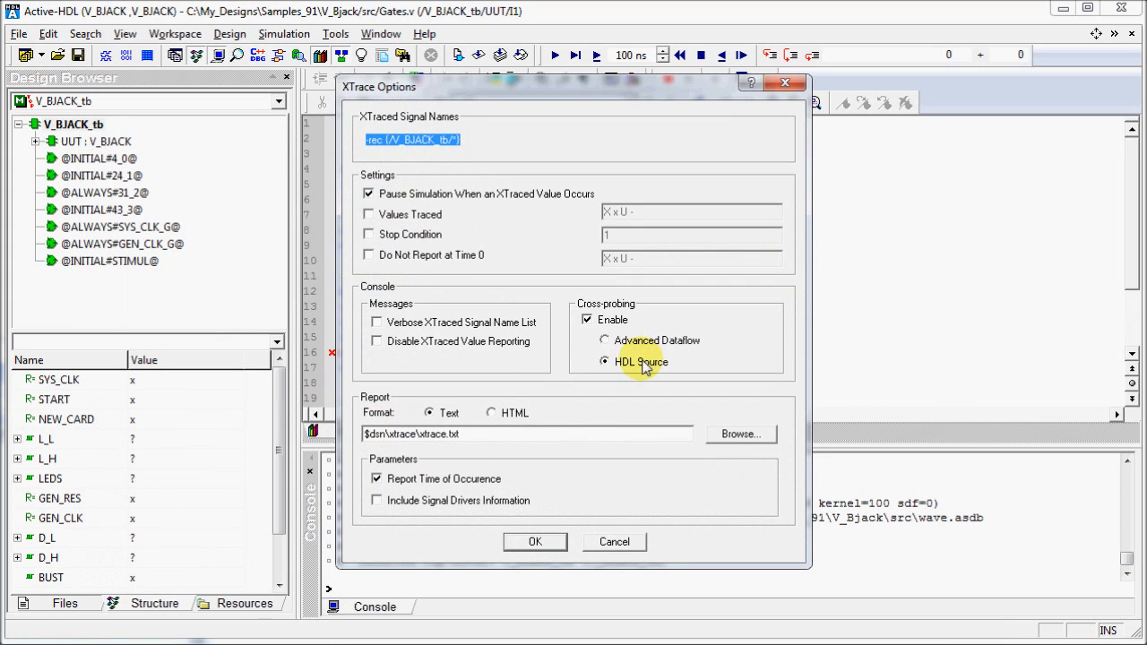
{"action": "left_click", "coordinate": [606, 341]}
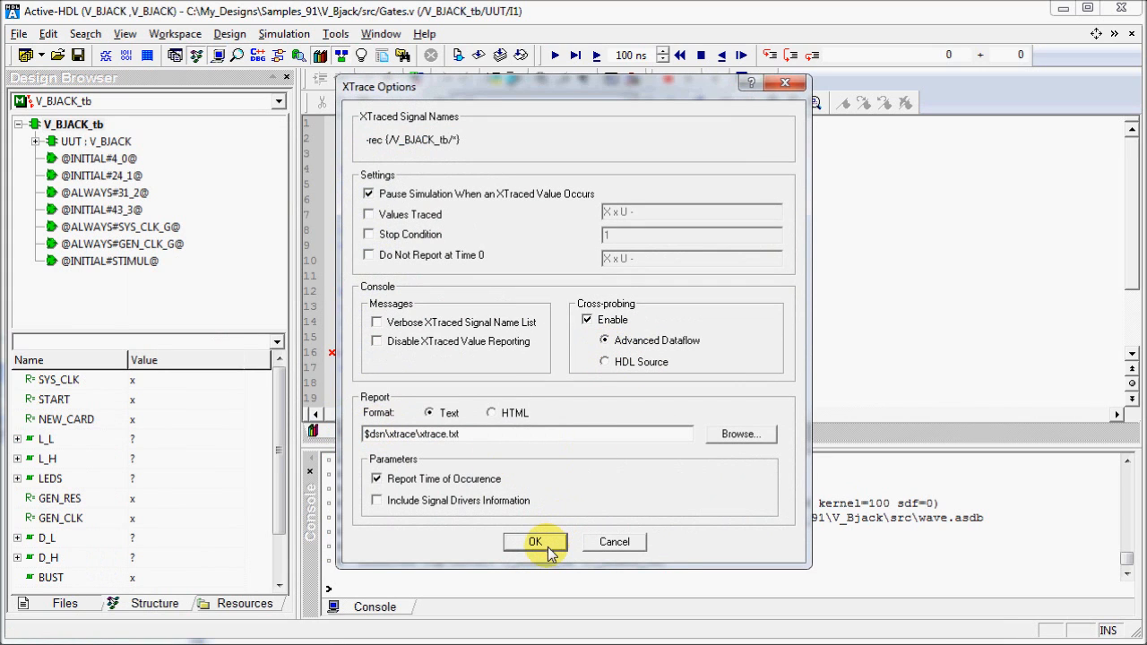
{"action": "left_click", "coordinate": [534, 541]}
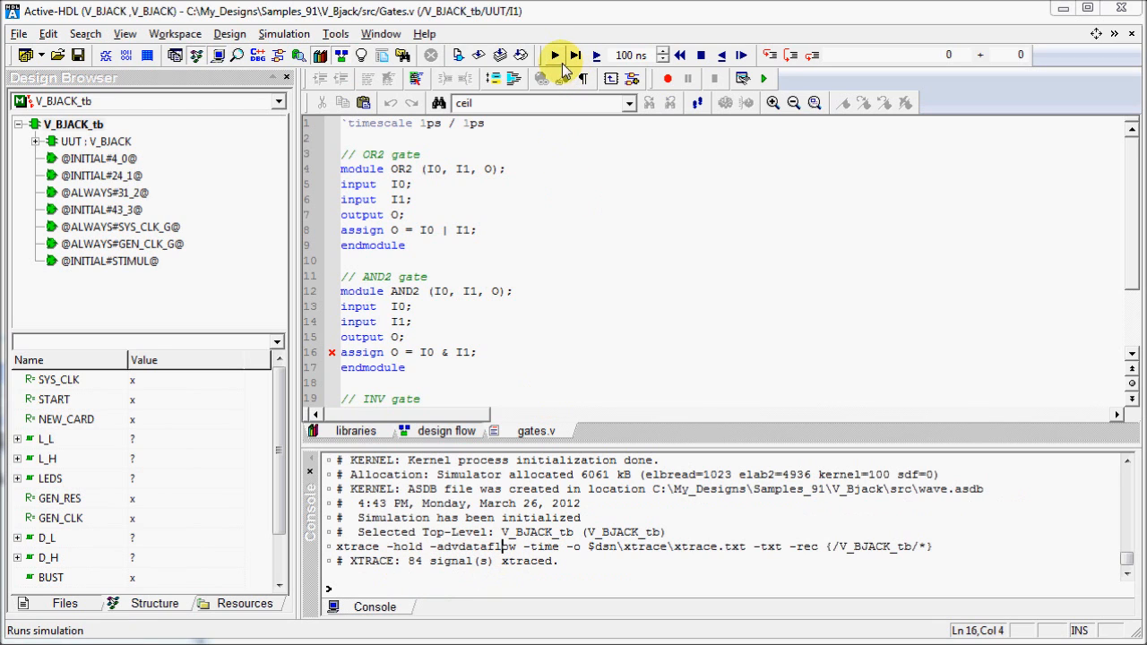
{"action": "left_click", "coordinate": [554, 54]}
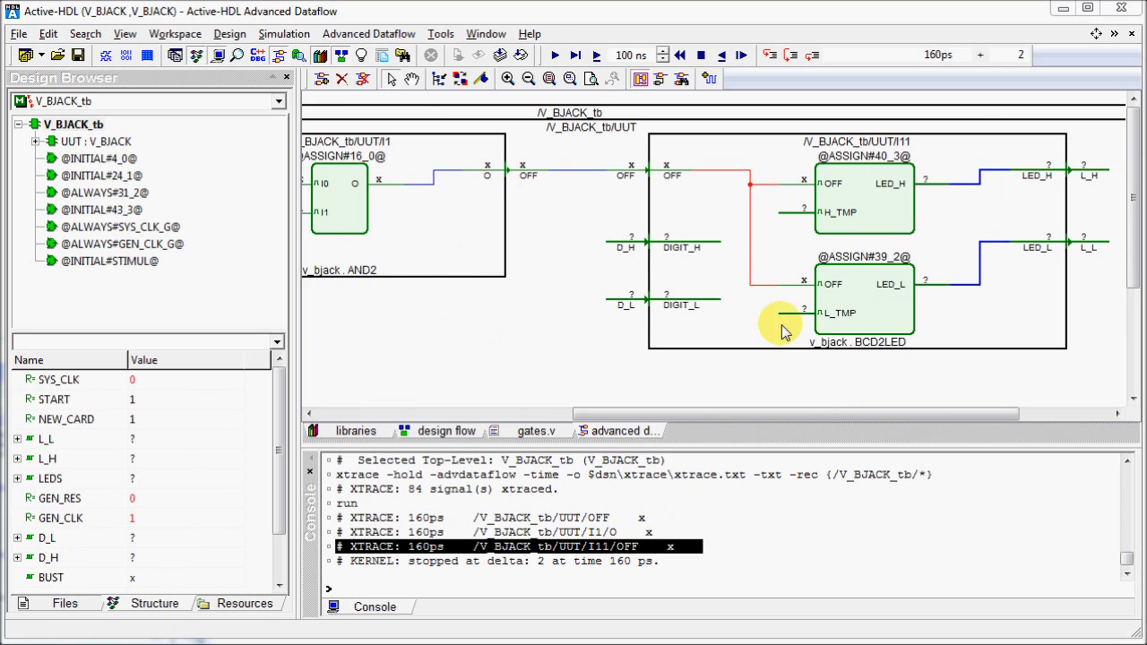
{"action": "mouse_move", "coordinate": [742, 235]}
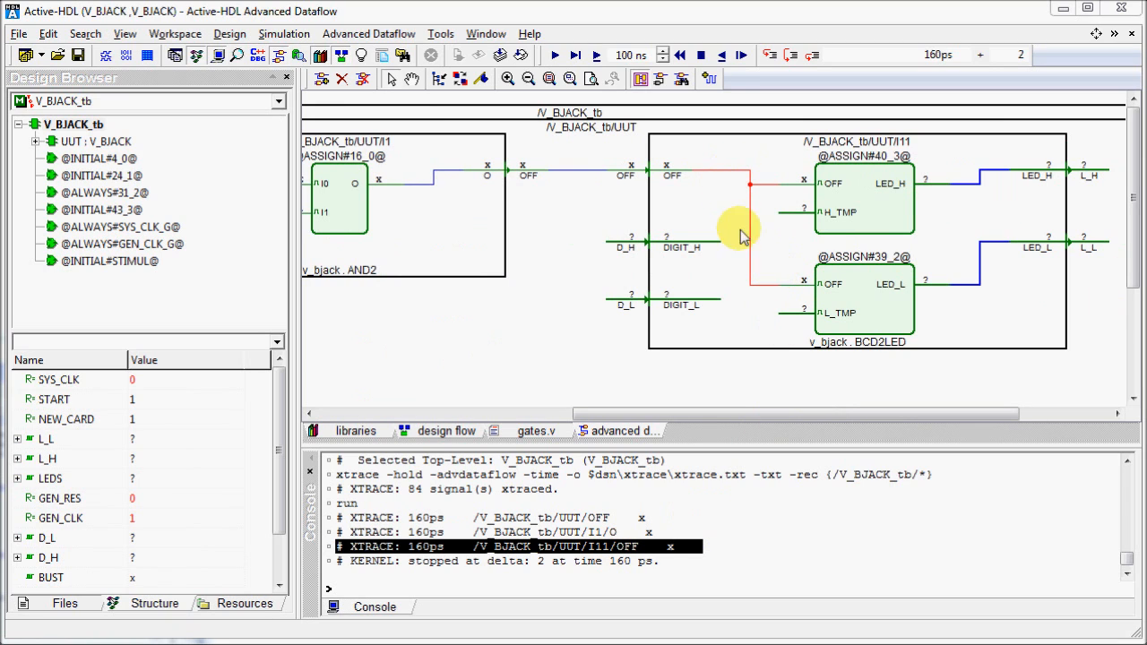
{"action": "mouse_move", "coordinate": [624, 179]}
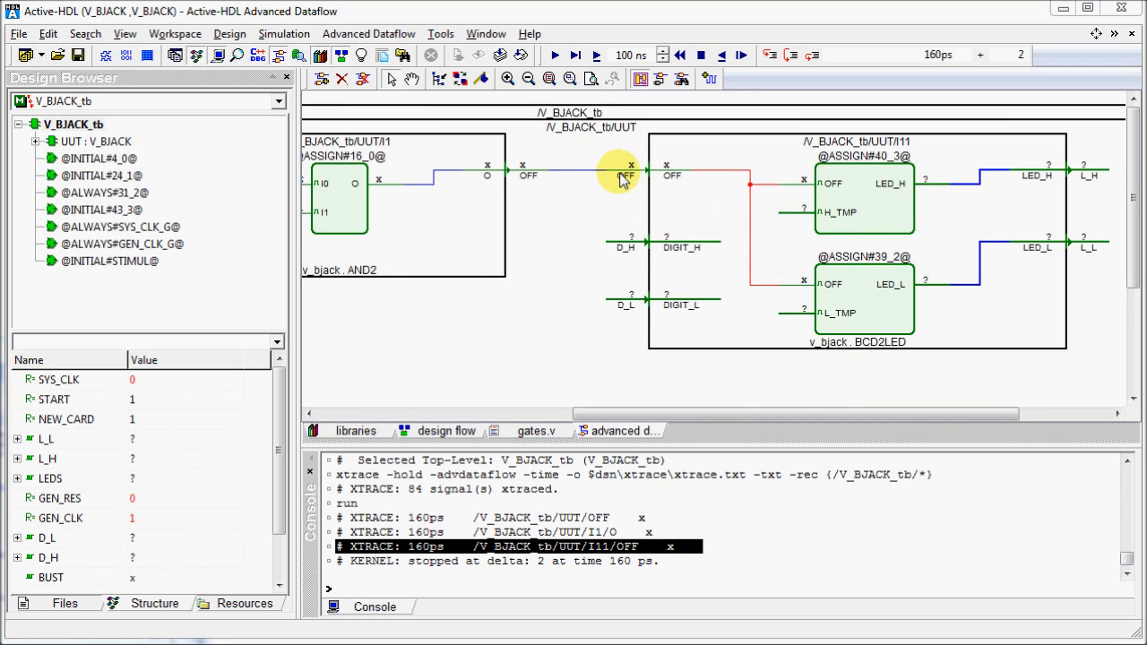
- Show the driver of the X-valued OFF net in the Advanced Dataflow view
{"action": "right_click", "coordinate": [620, 176]}
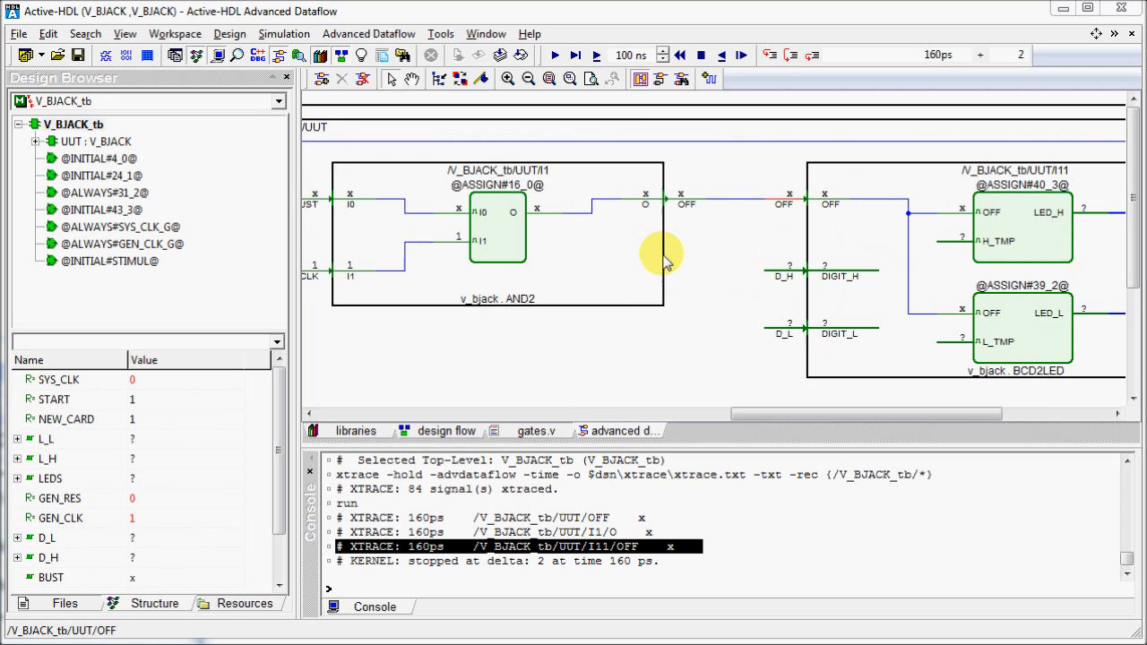
{"action": "mouse_move", "coordinate": [756, 206]}
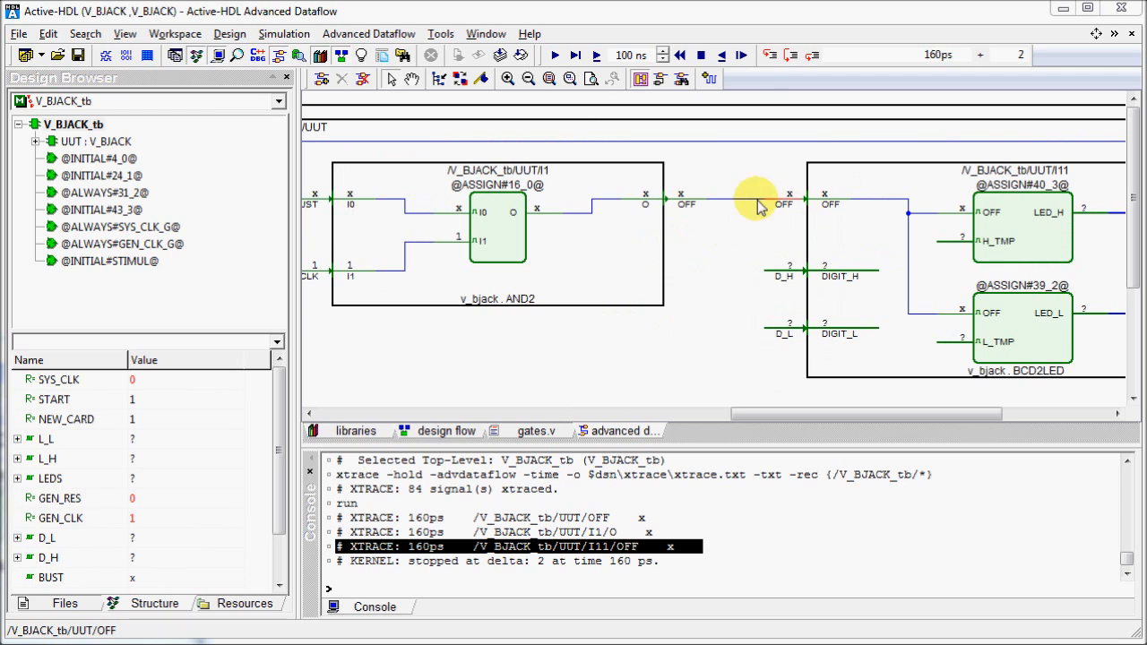
{"action": "mouse_move", "coordinate": [457, 355]}
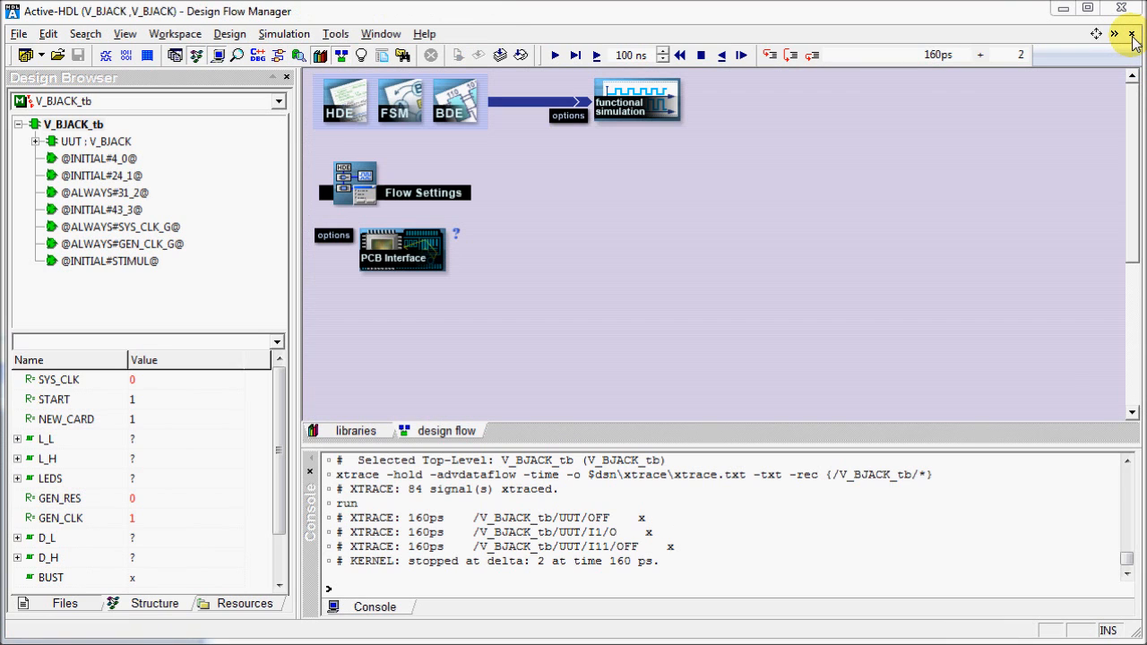
- Execute lines 1–20 of Xtrace_debug.do to rebuild the design and initialize simulation
{"action": "left_click", "coordinate": [65, 602]}
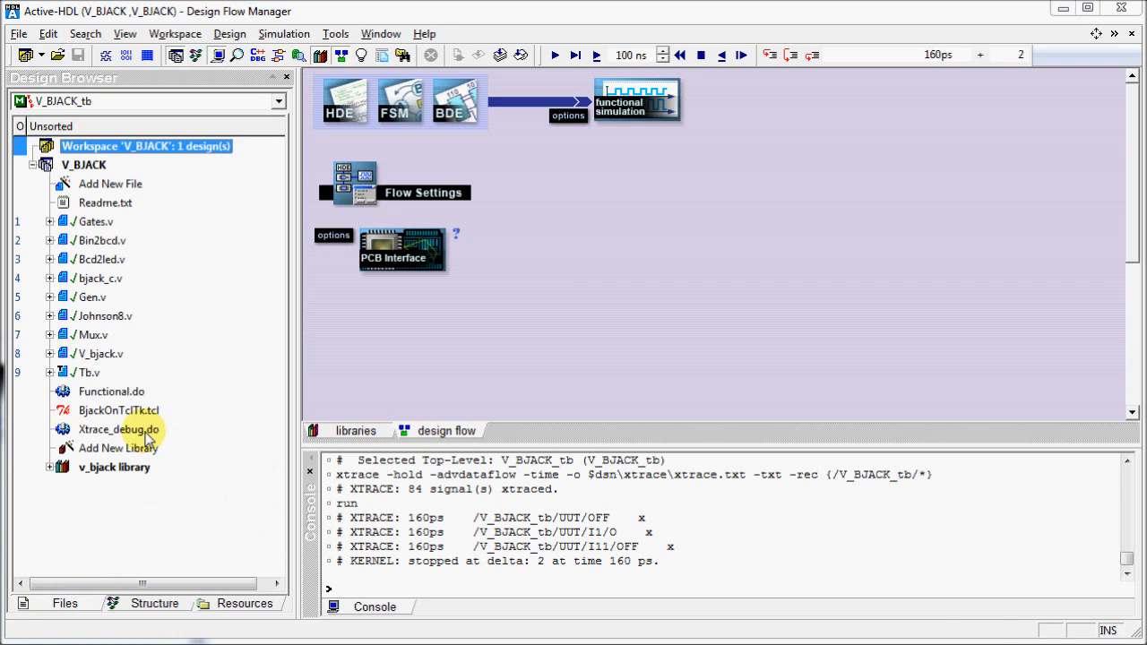
{"action": "double_click", "coordinate": [119, 430]}
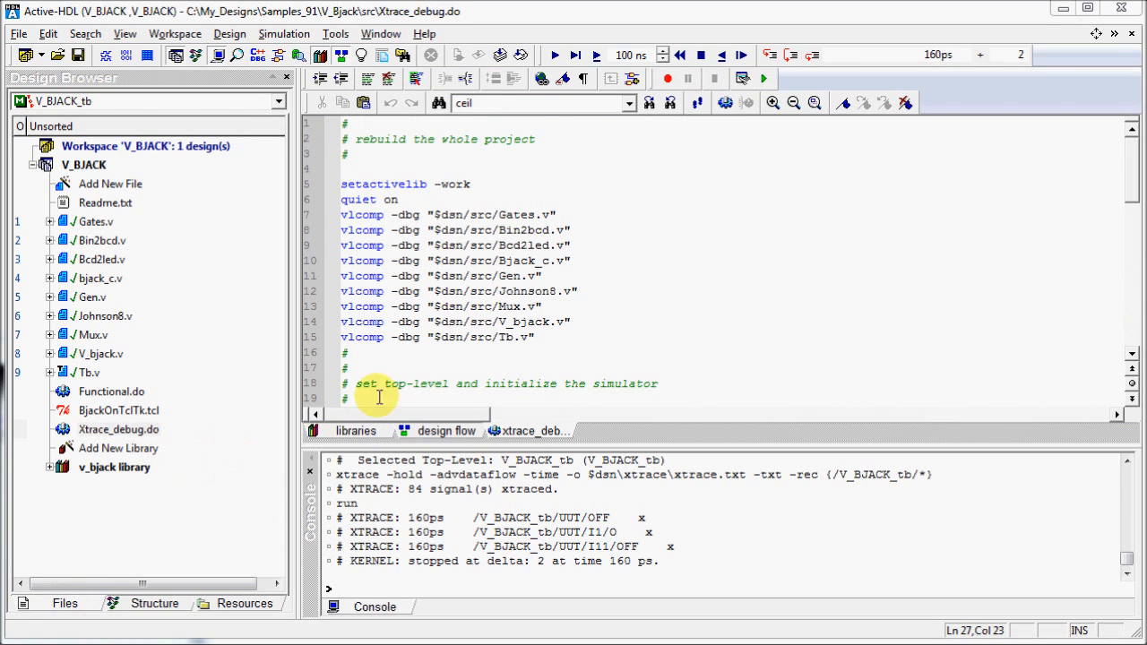
{"action": "scroll", "scroll_direction": "down", "scroll_amount": 3}
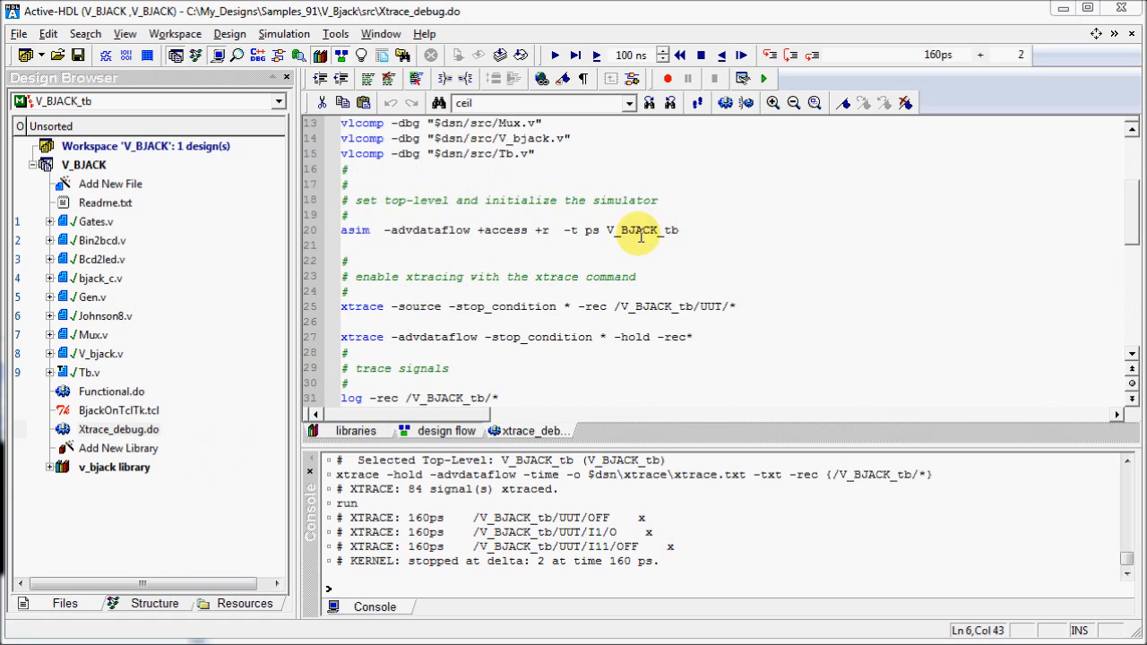
{"action": "left_click", "coordinate": [637, 229]}
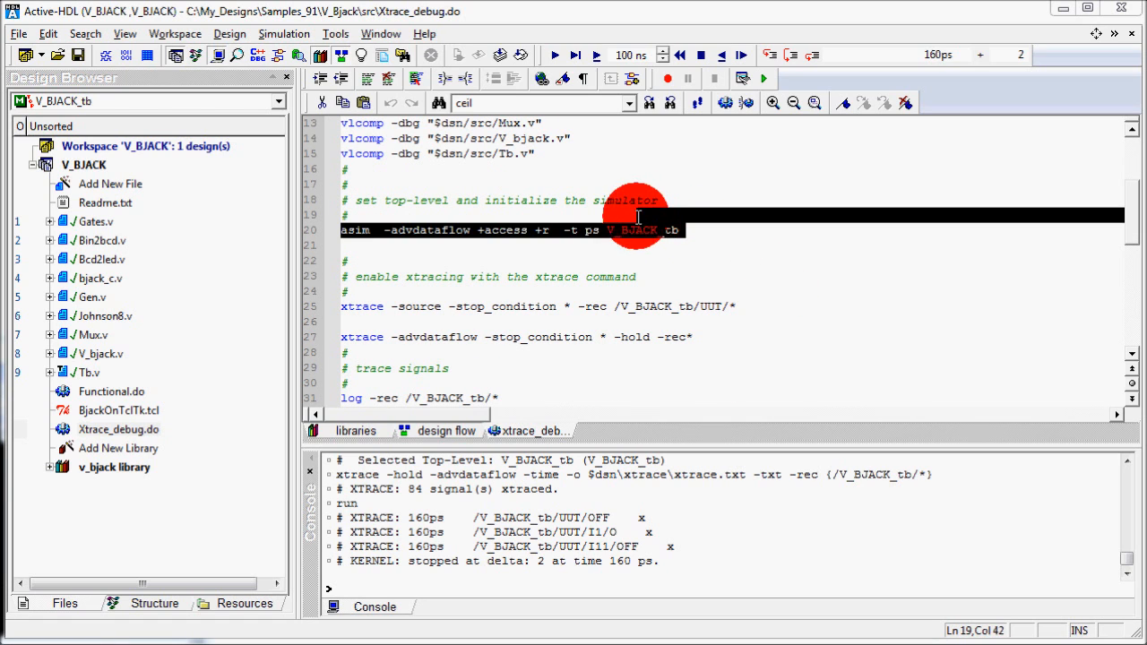
{"action": "scroll", "scroll_direction": "up", "scroll_amount": 3}
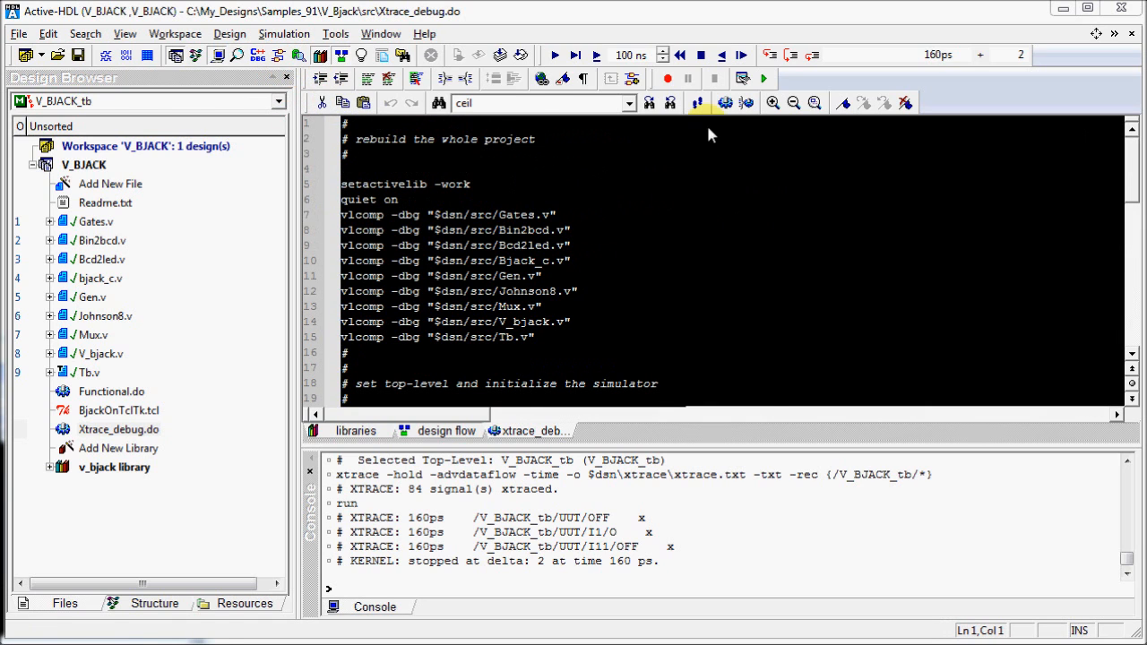
{"action": "mouse_move", "coordinate": [749, 102]}
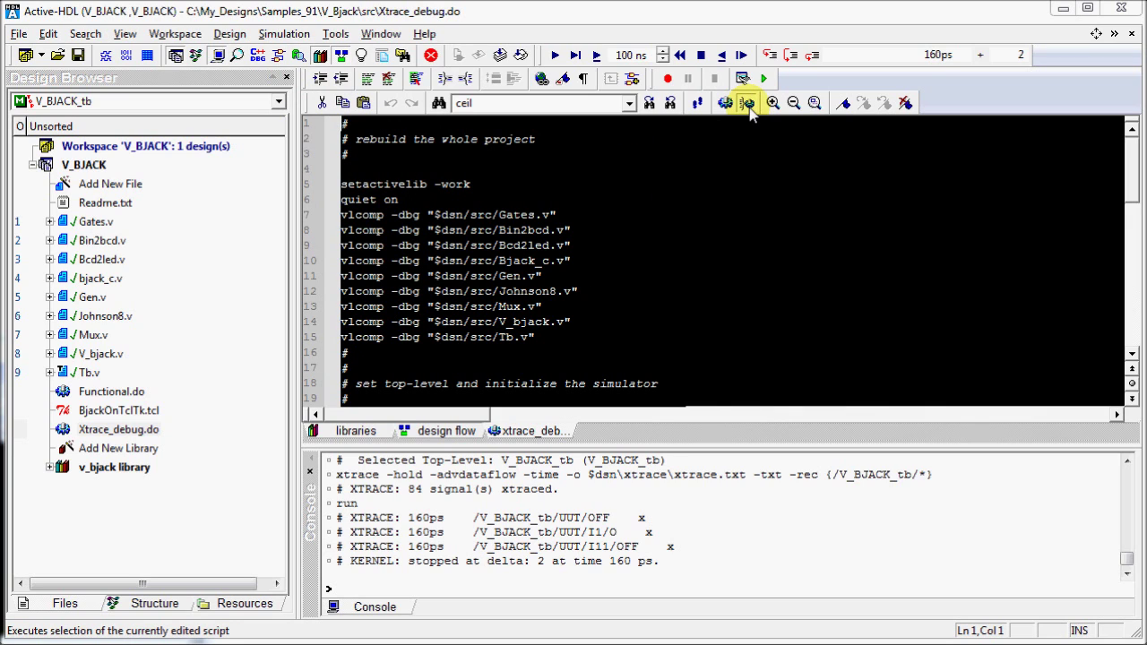
{"action": "left_click", "coordinate": [746, 102]}
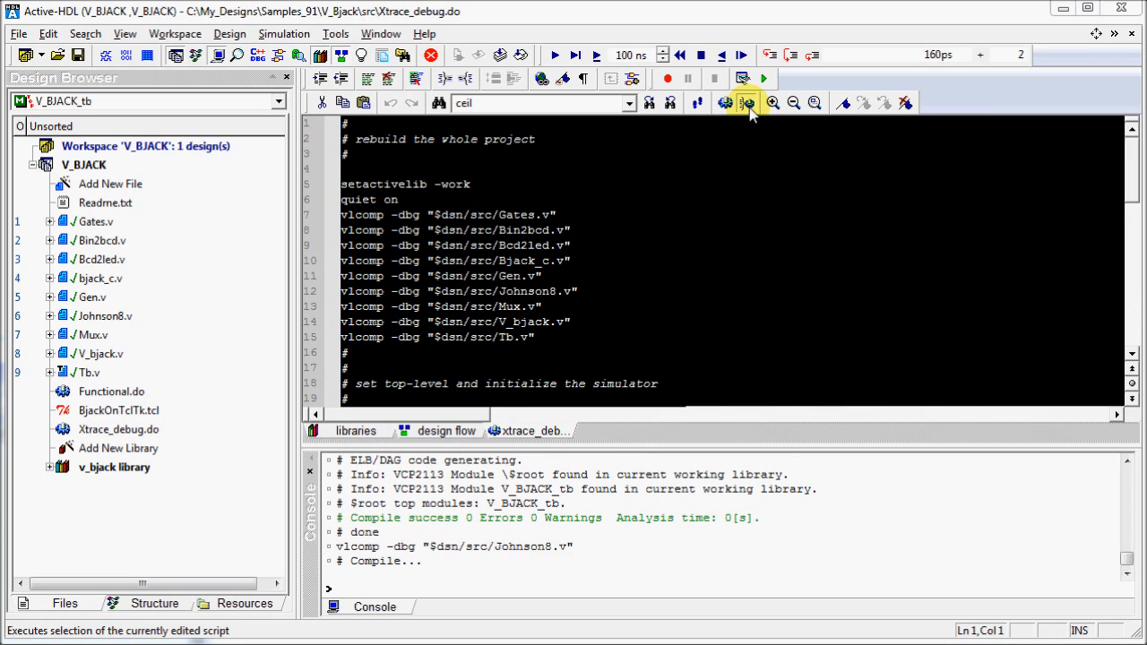
{"action": "left_click", "coordinate": [745, 100]}
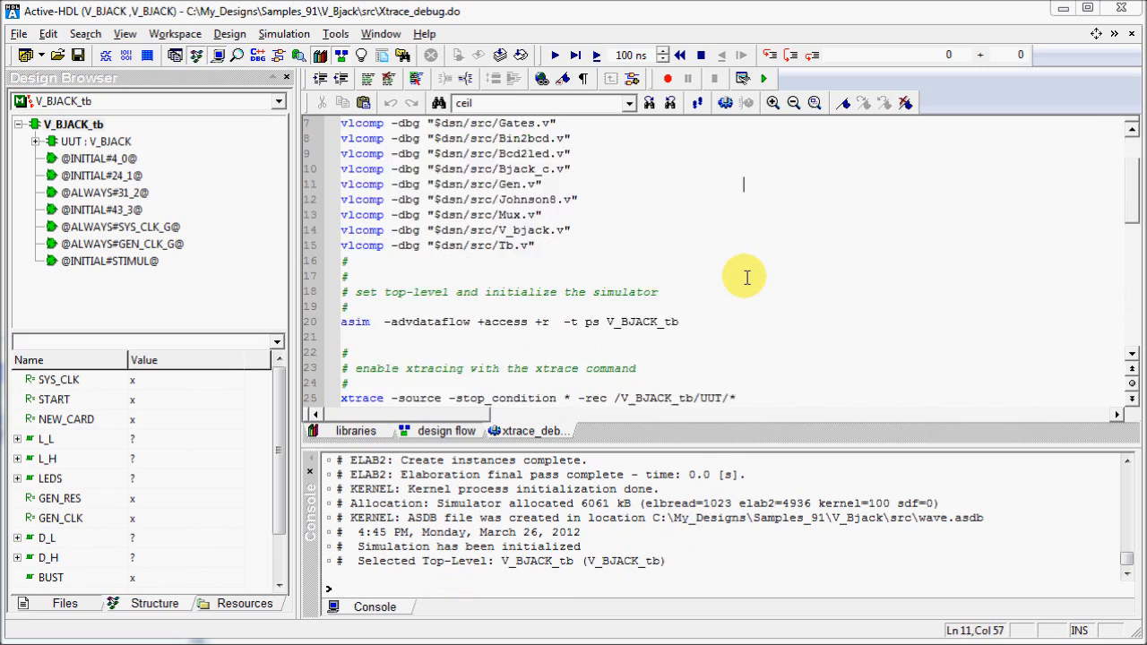
- Execute the script's xtrace -source command, running the X-traced simulation that opens gates.v at AND2
{"action": "scroll", "scroll_direction": "down", "scroll_amount": 3}
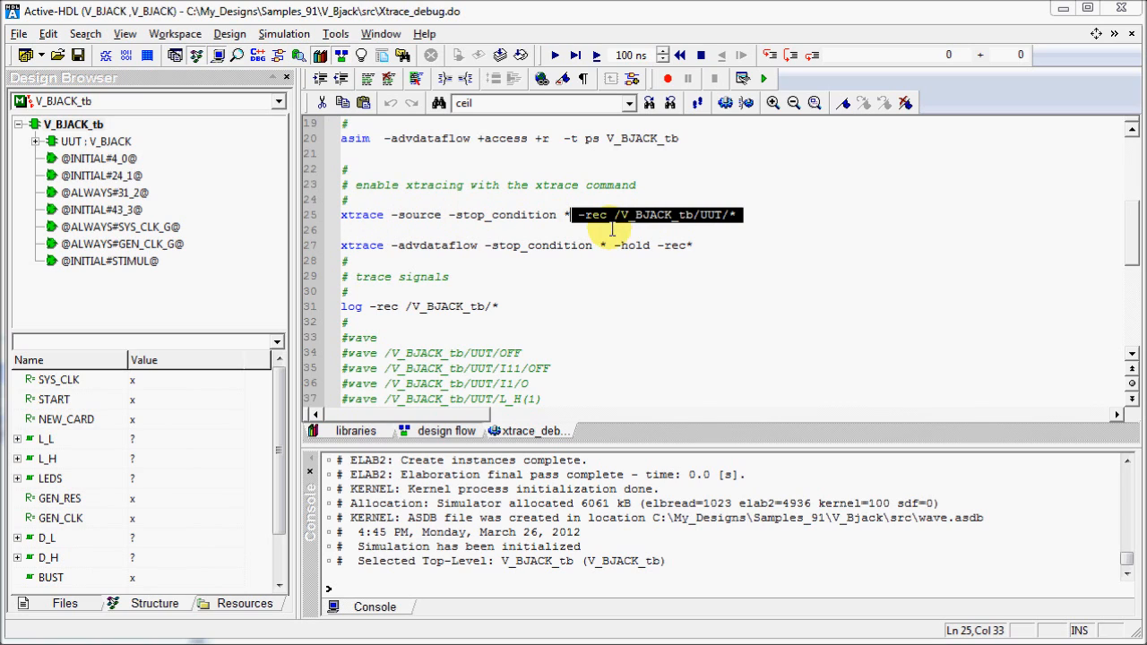
{"action": "mouse_move", "coordinate": [746, 102]}
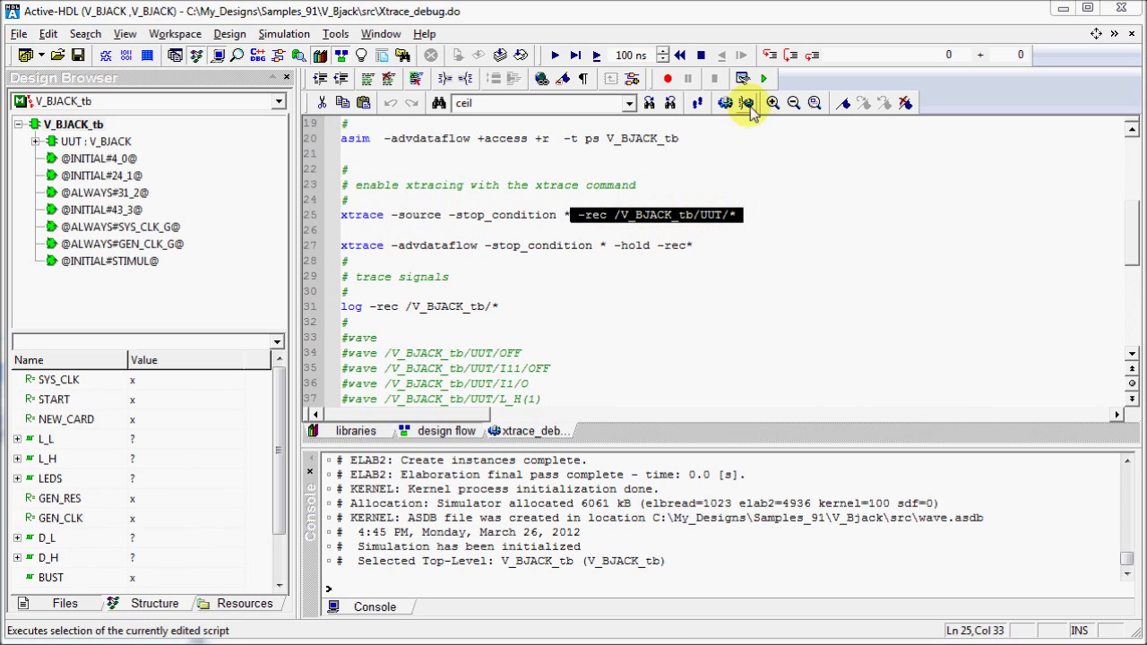
{"action": "left_click", "coordinate": [746, 102]}
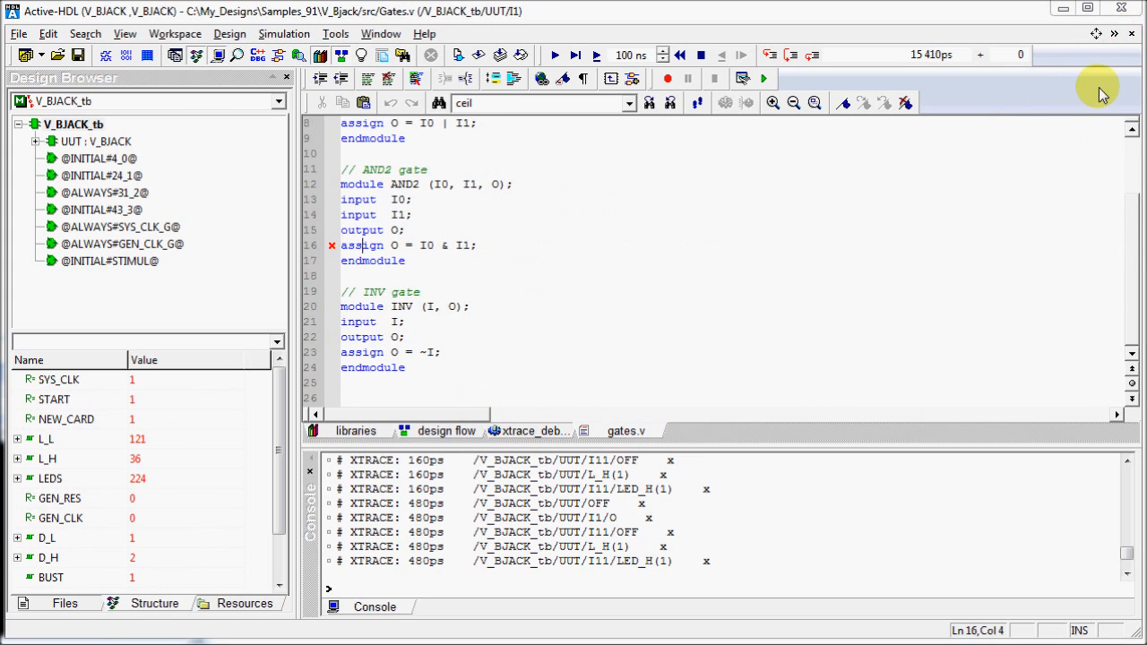
- From xtrace_debug.do, re-run the rebuild/initialization lines, then execute the dataflow xtrace command on line 27
{"action": "left_click", "coordinate": [529, 430]}
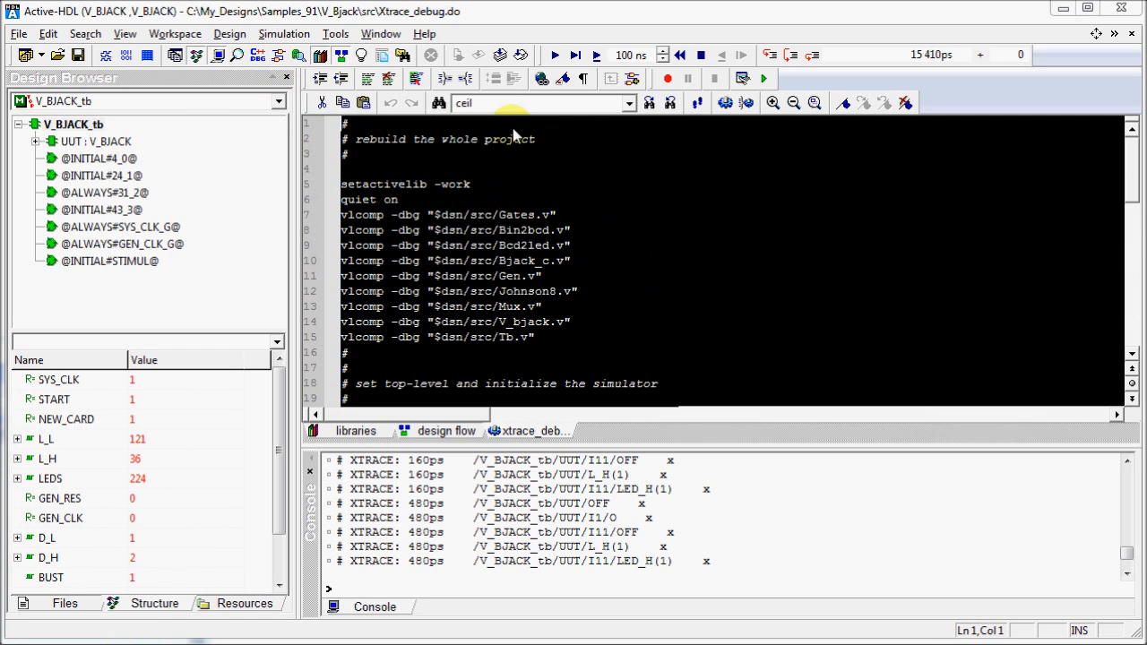
{"action": "left_click", "coordinate": [764, 79]}
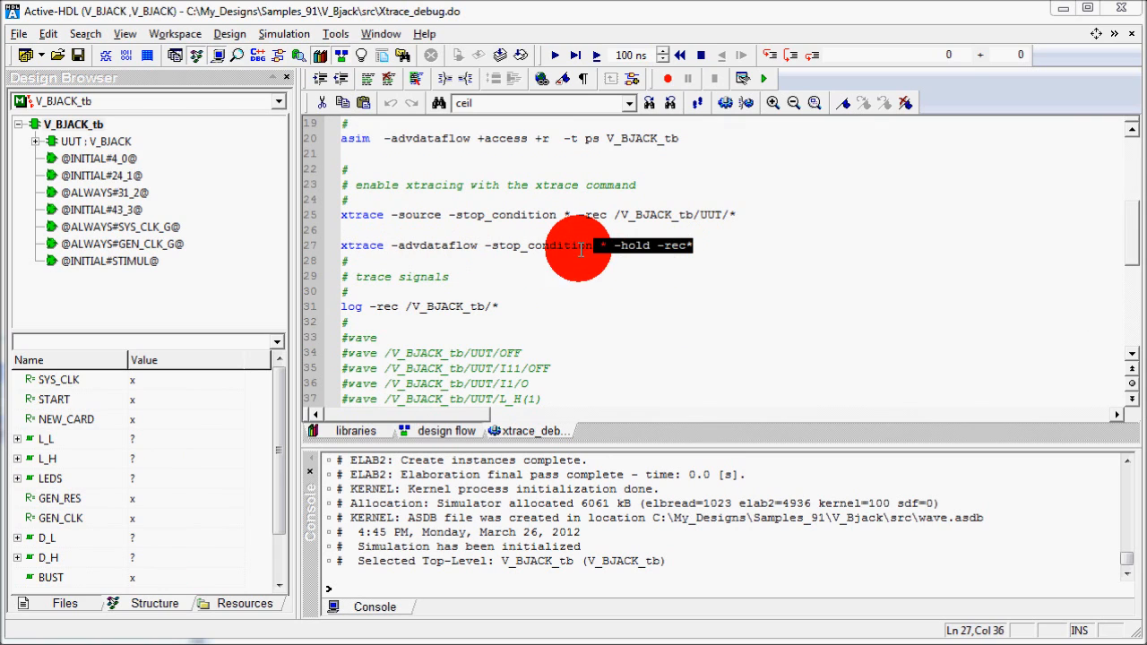
{"action": "left_click", "coordinate": [749, 103]}
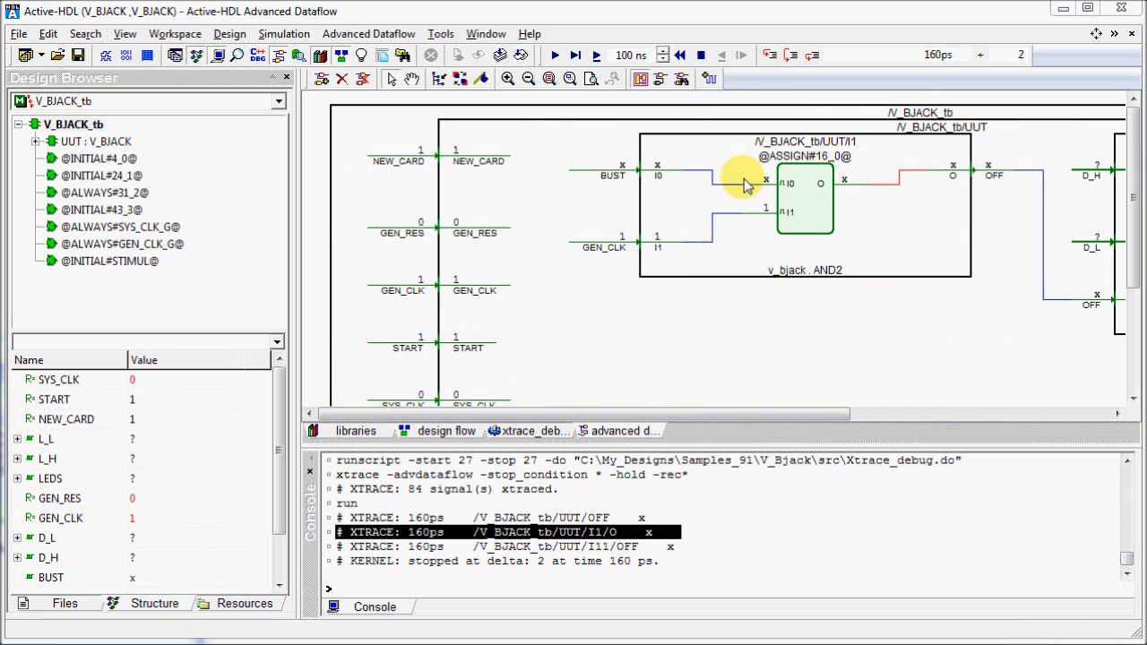
{"action": "scroll", "scroll_direction": "right", "scroll_amount": 3}
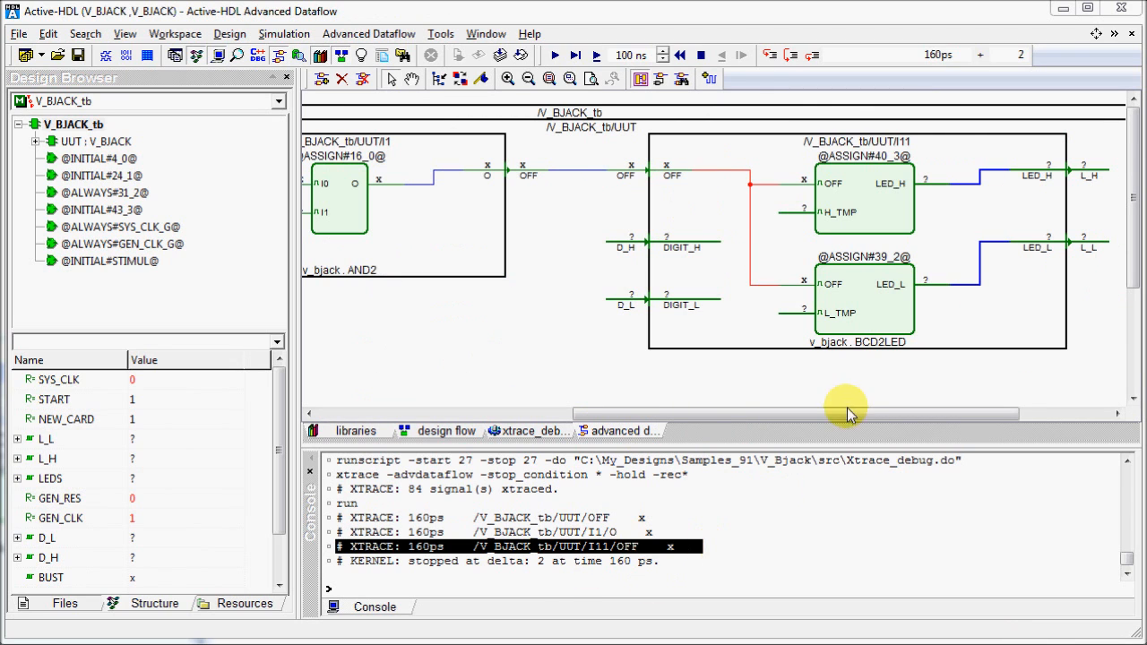